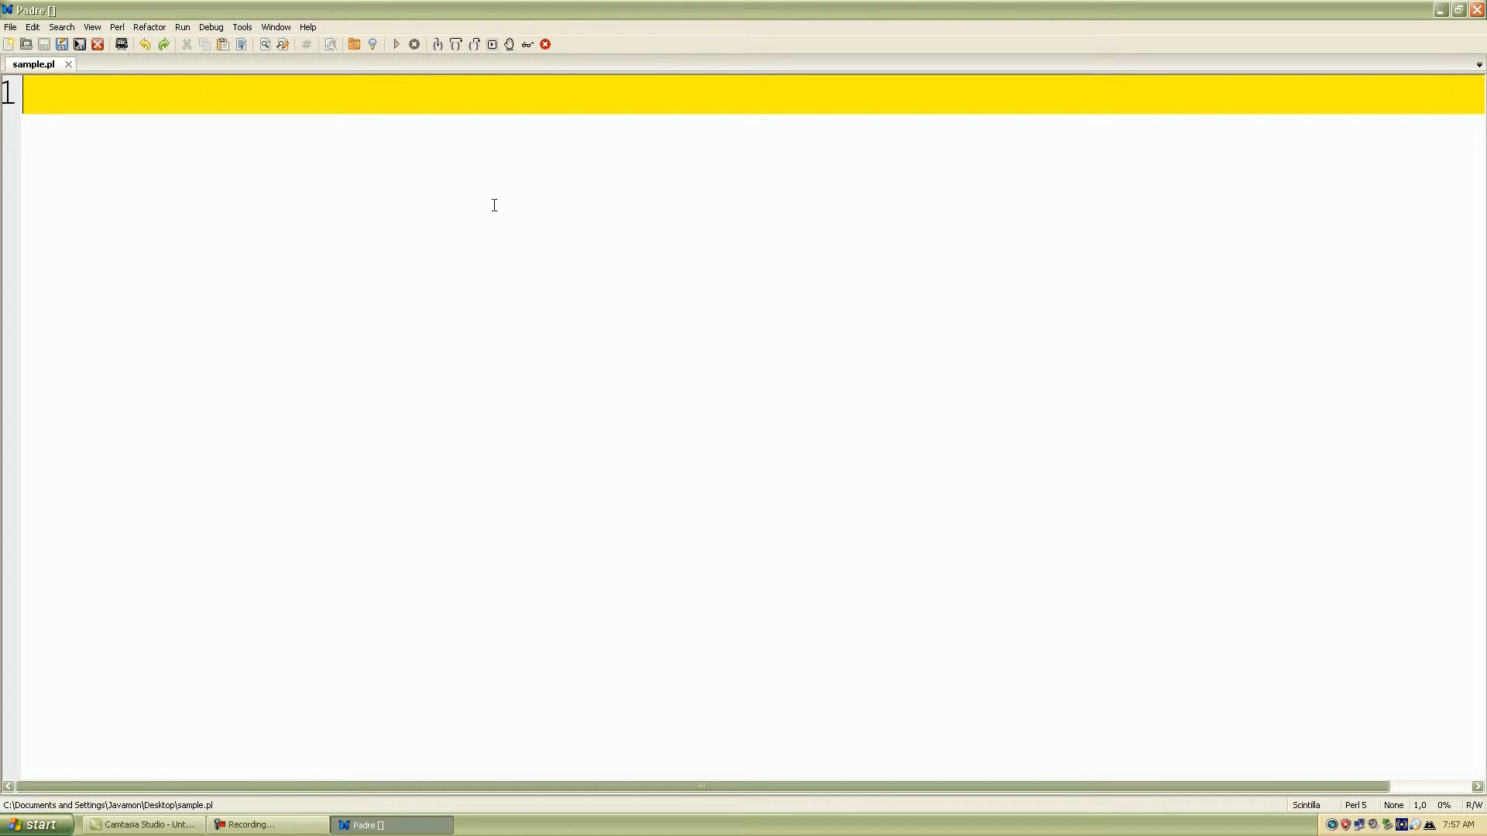
mouse_move(346, 212)
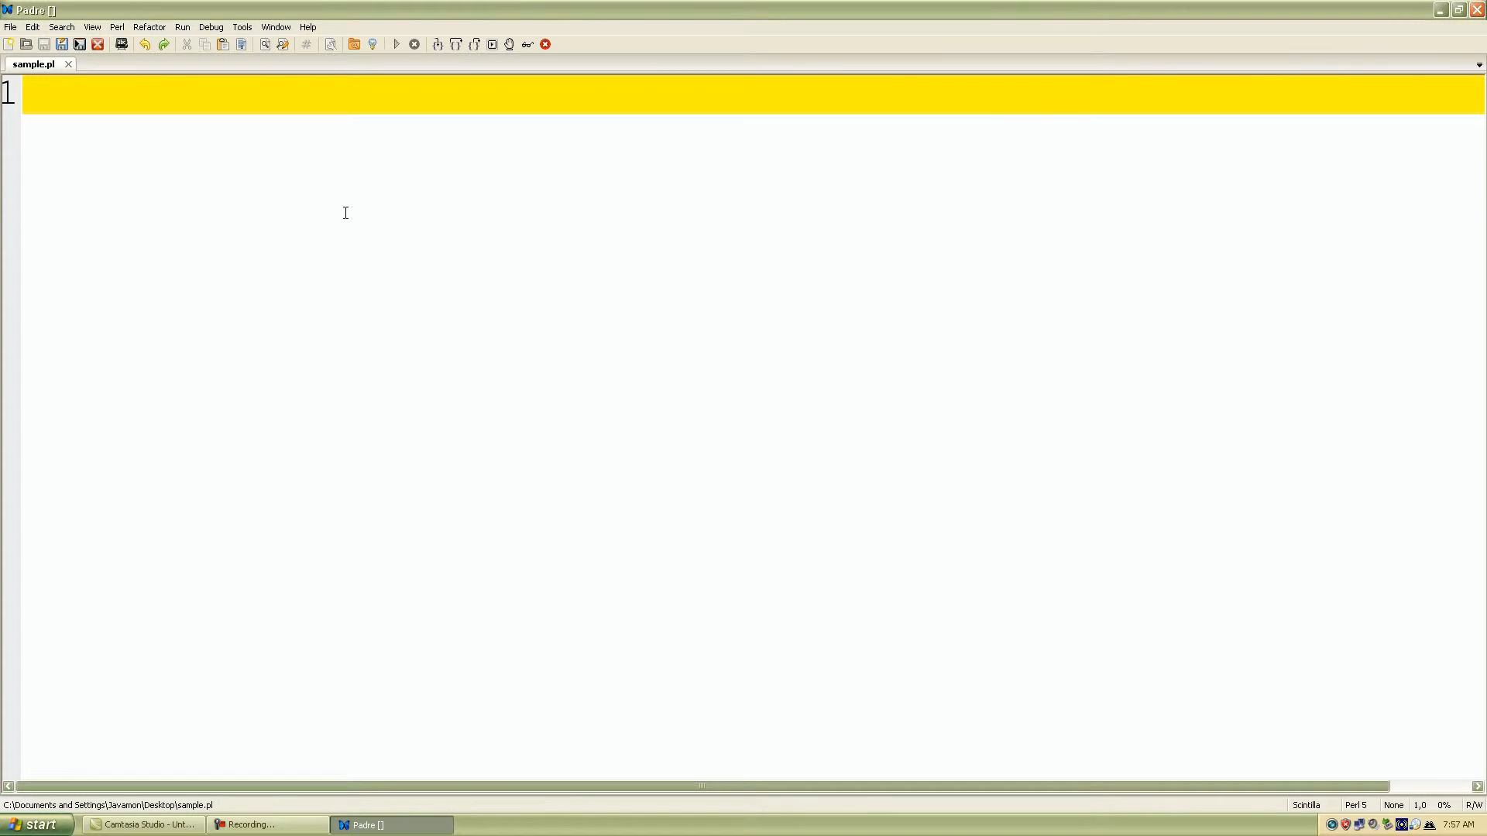
Write 'sub print_name' with opening and closing braces on separate lines.
text(sub)
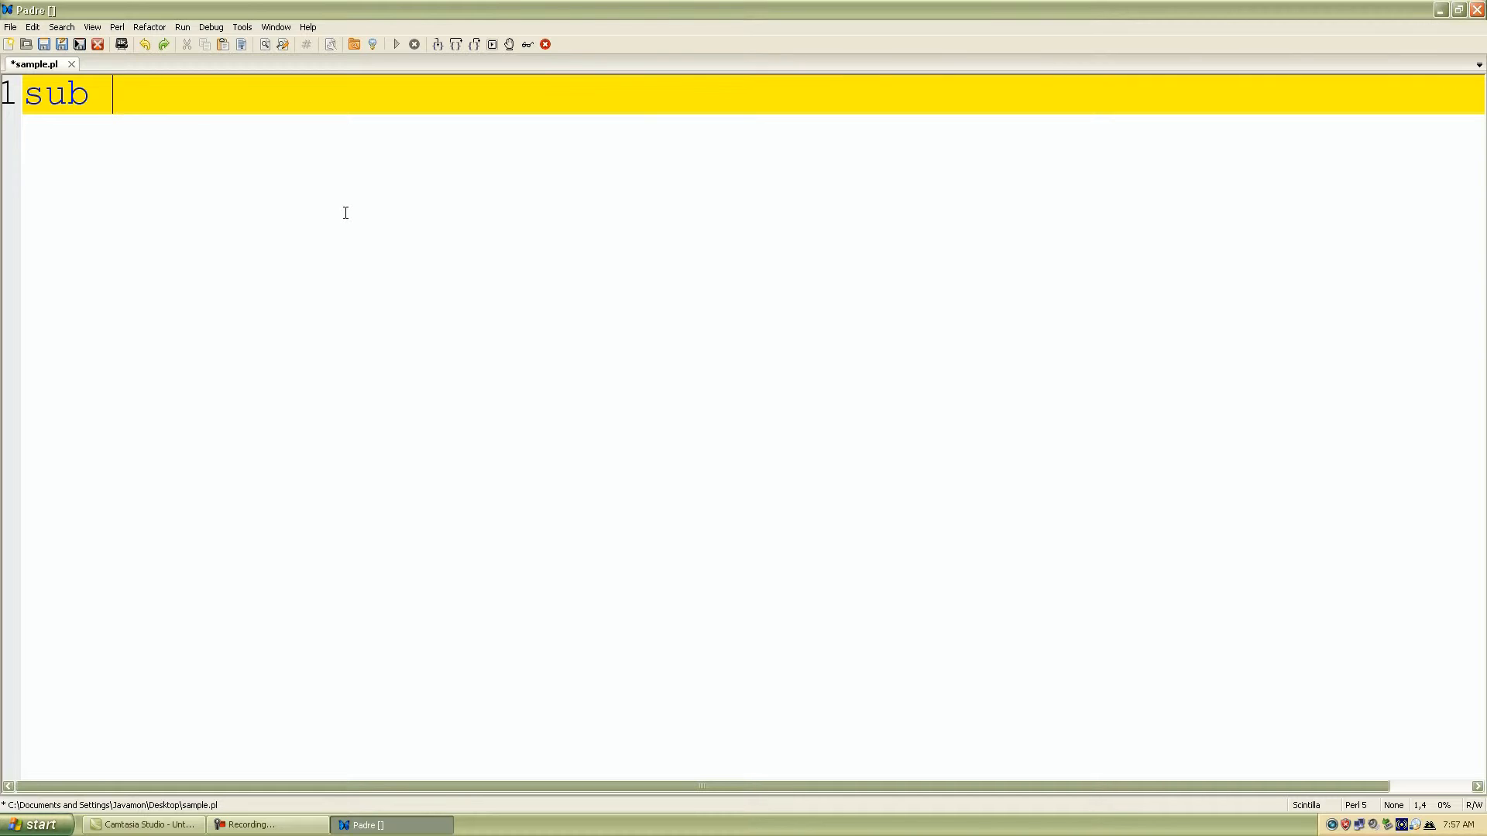
text(print))
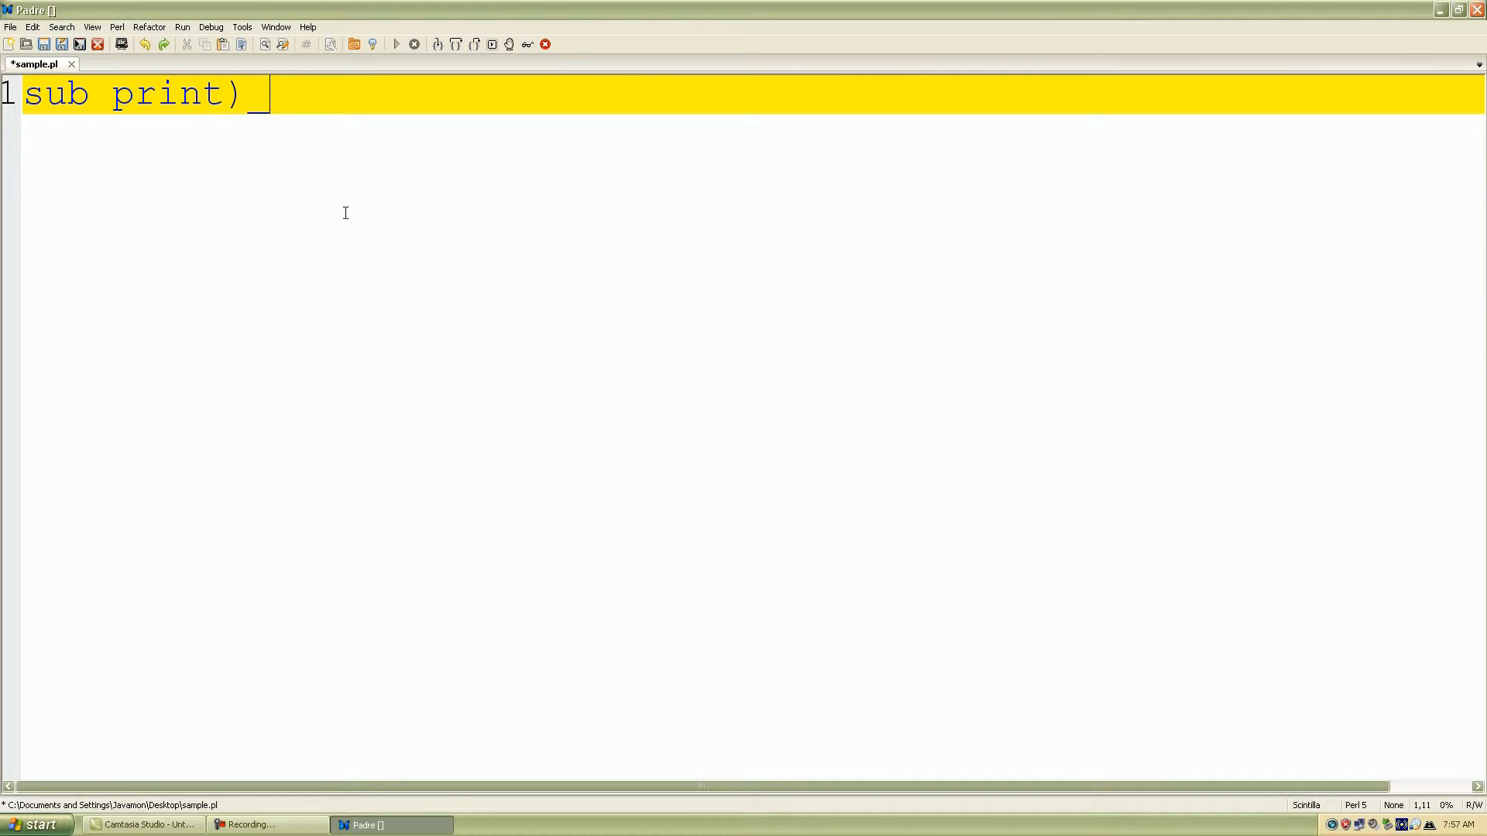
key(Backspace)
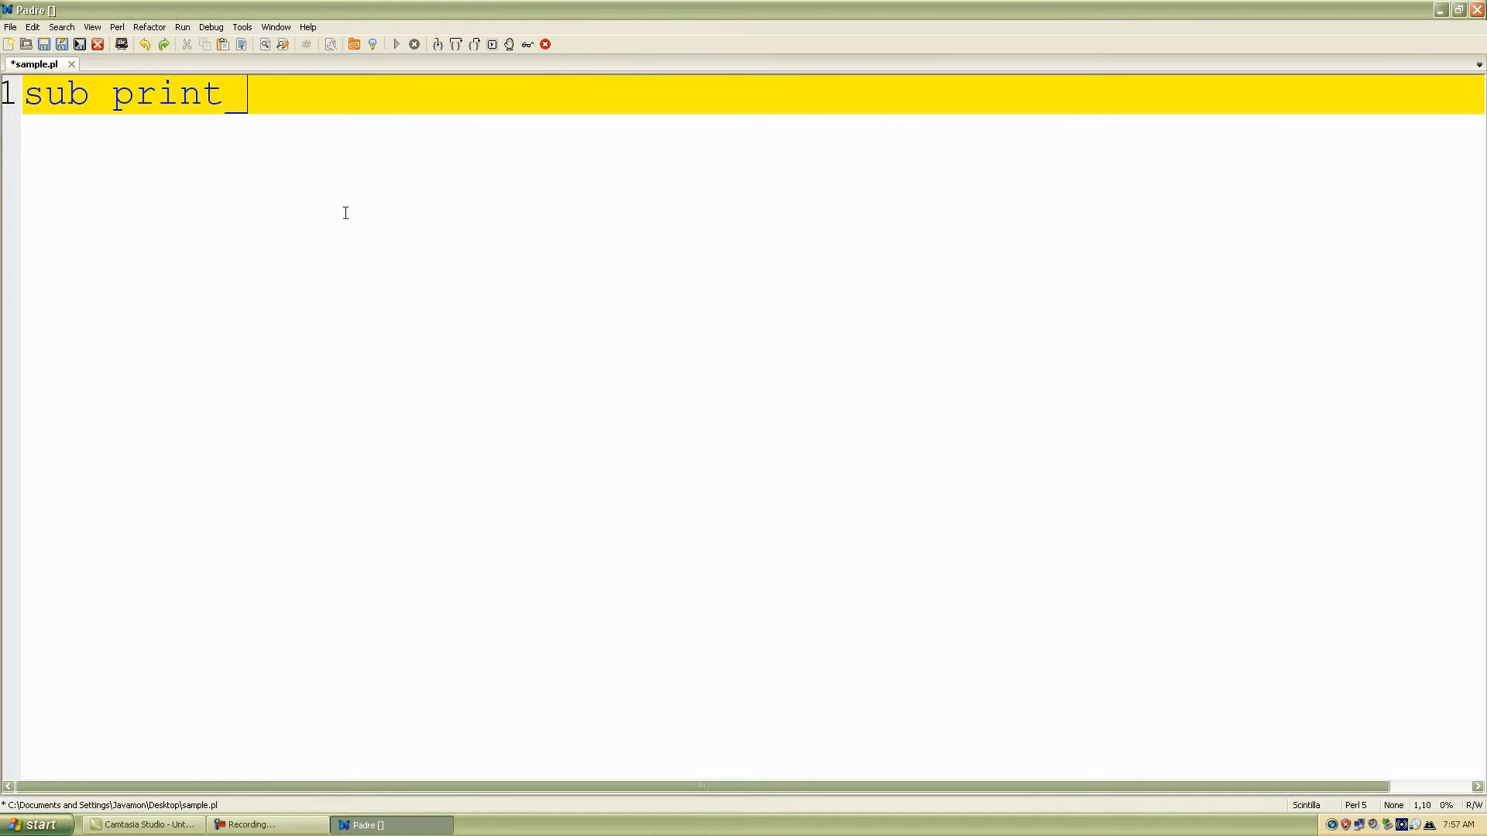
text(name())
text({)
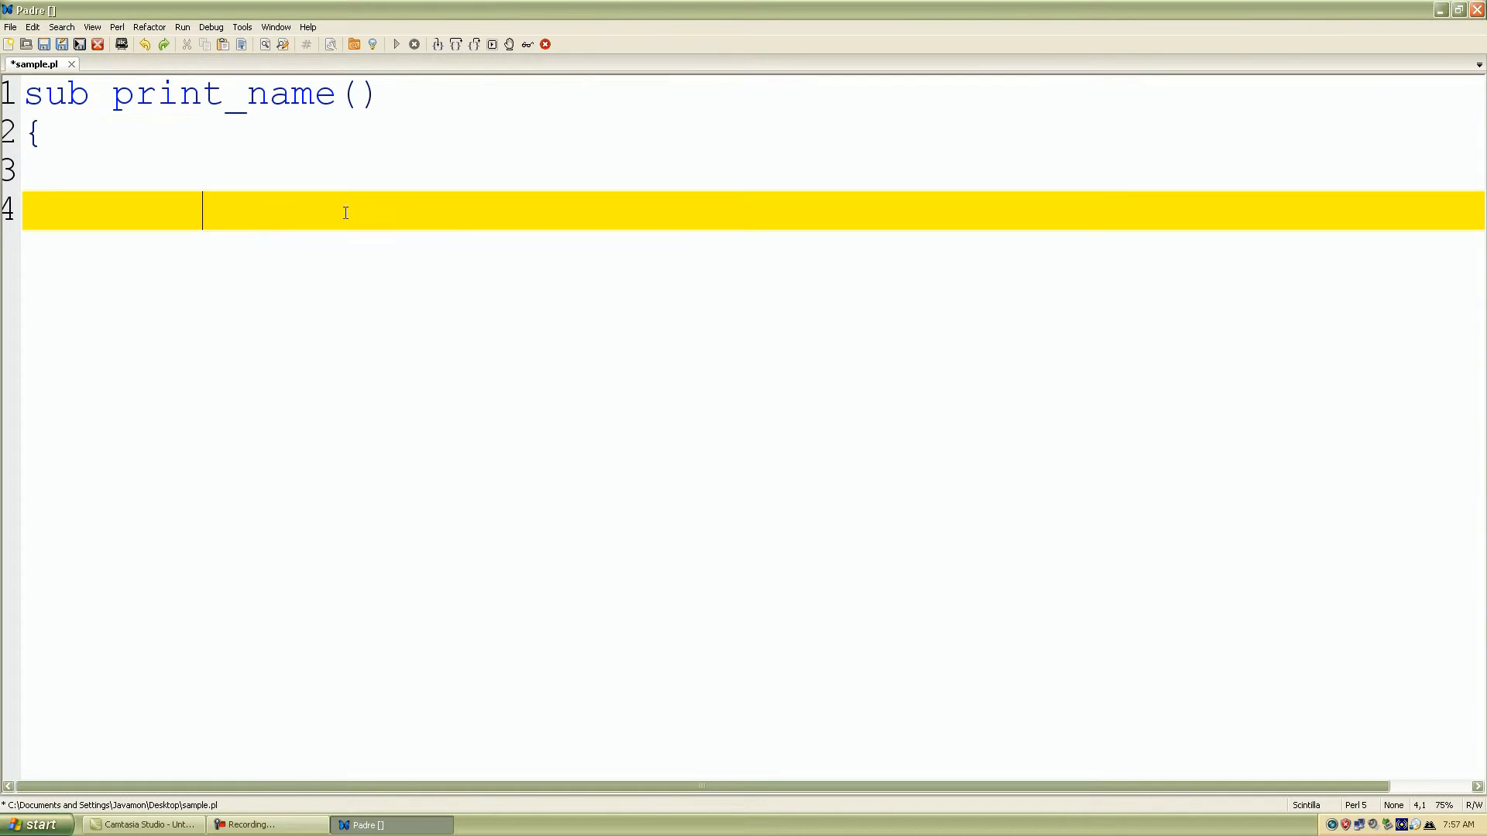
text(})
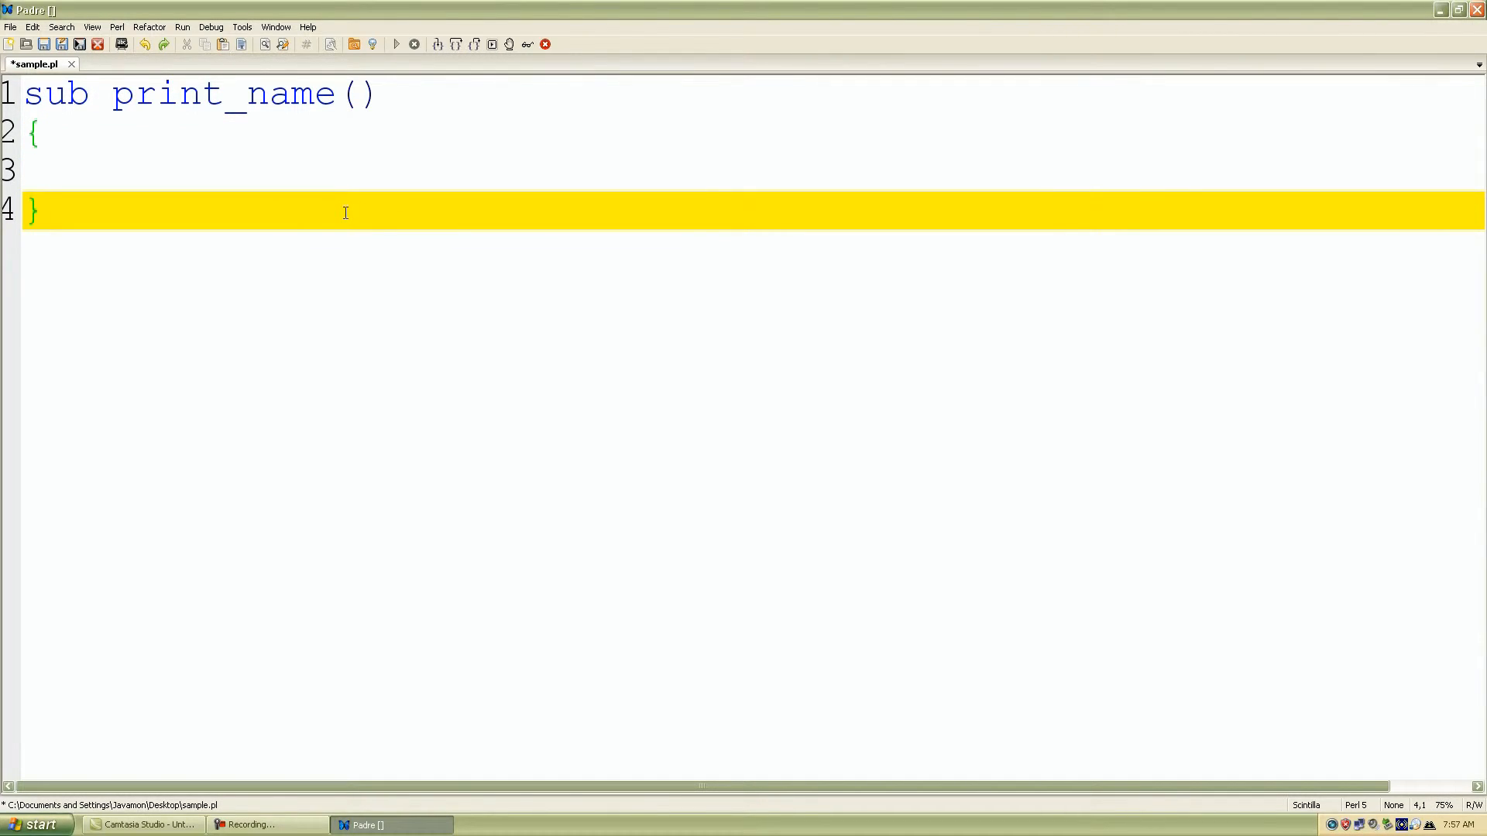
Remove the empty parentheses after print_name and move into the blank body line.
click(388, 94)
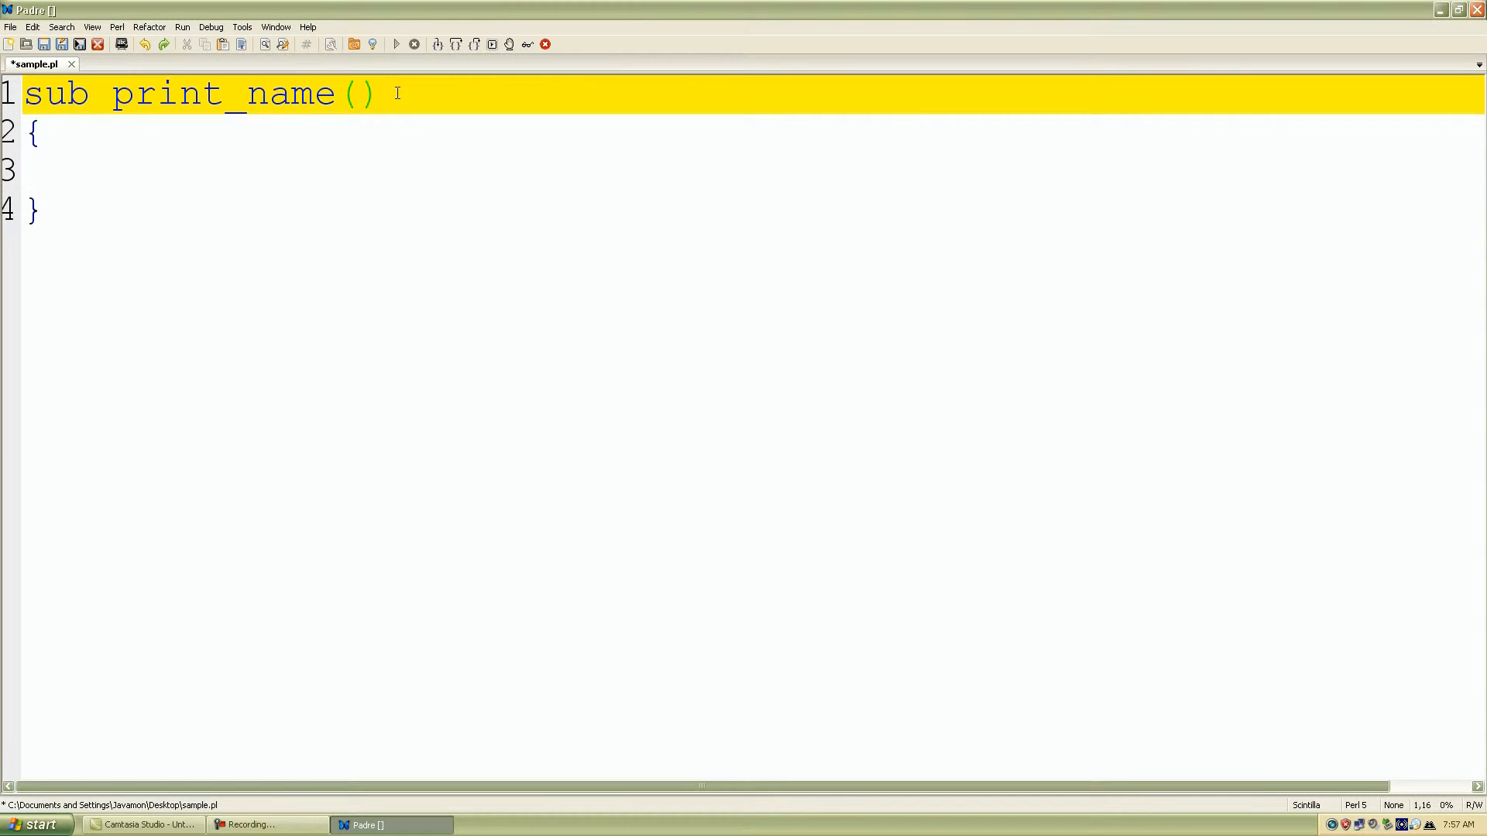
key(BackSpace)
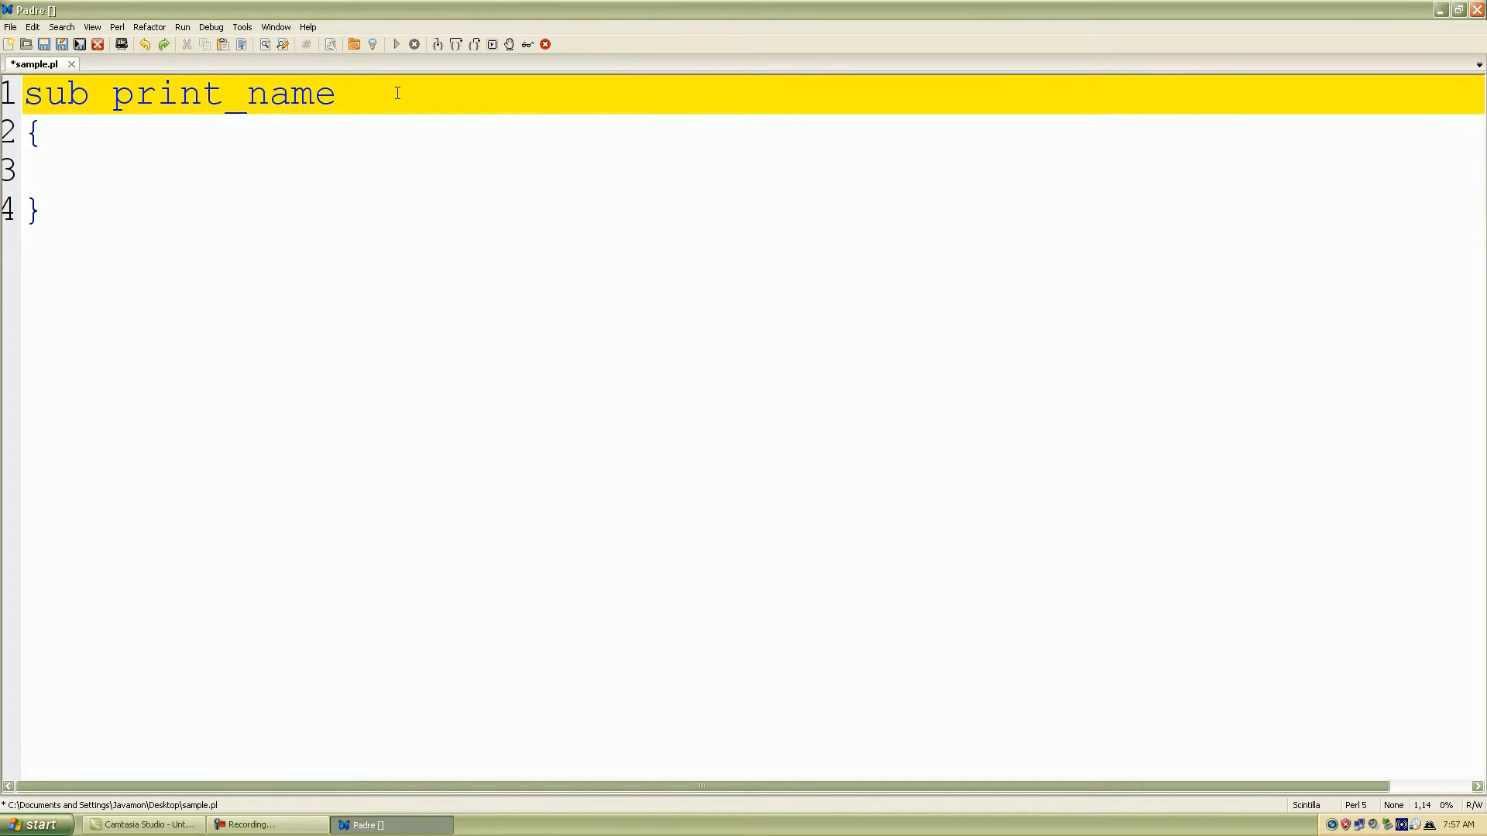
mouse_move(48, 186)
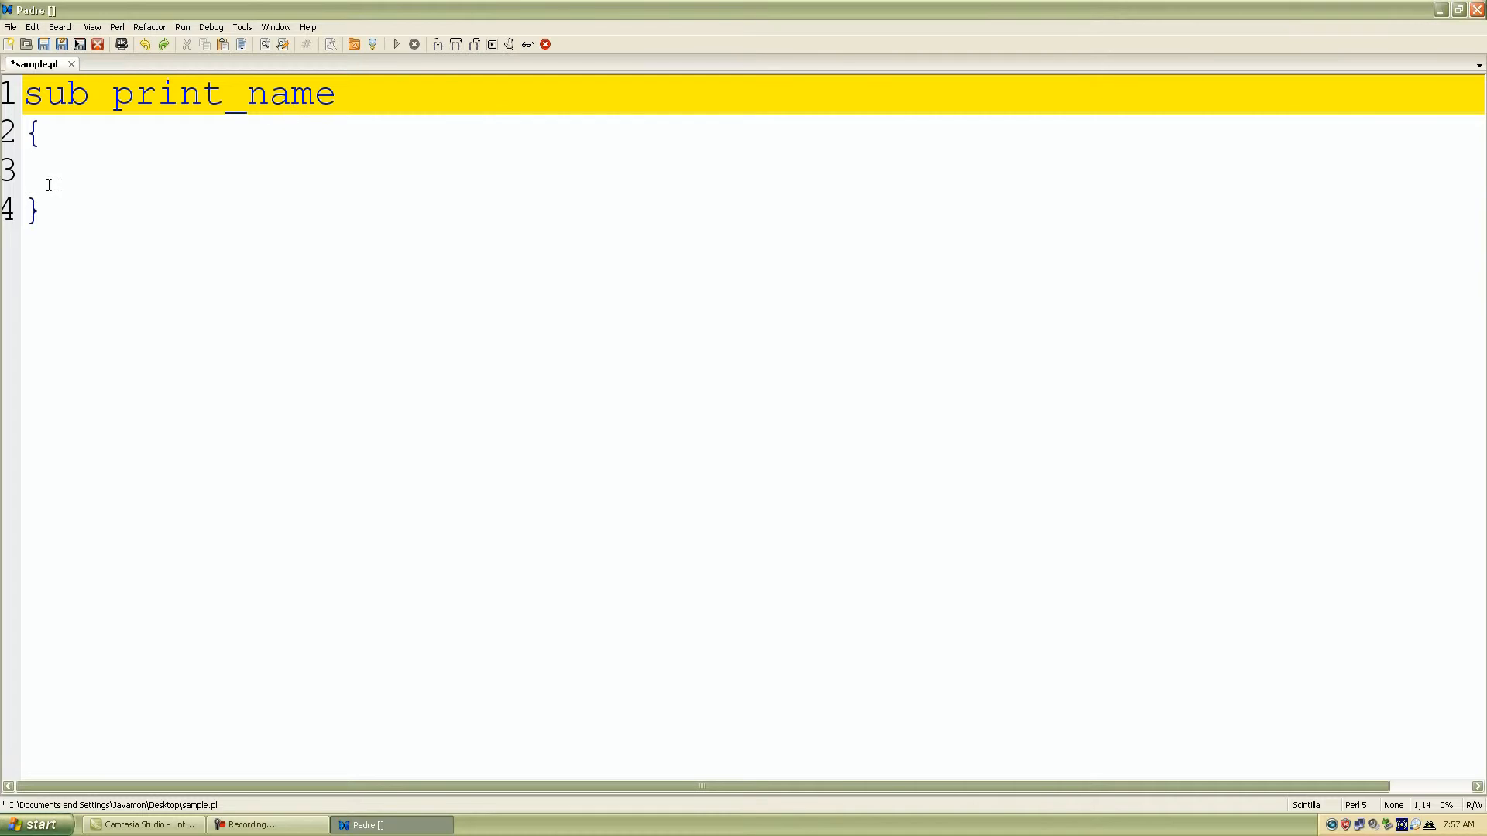
click(99, 178)
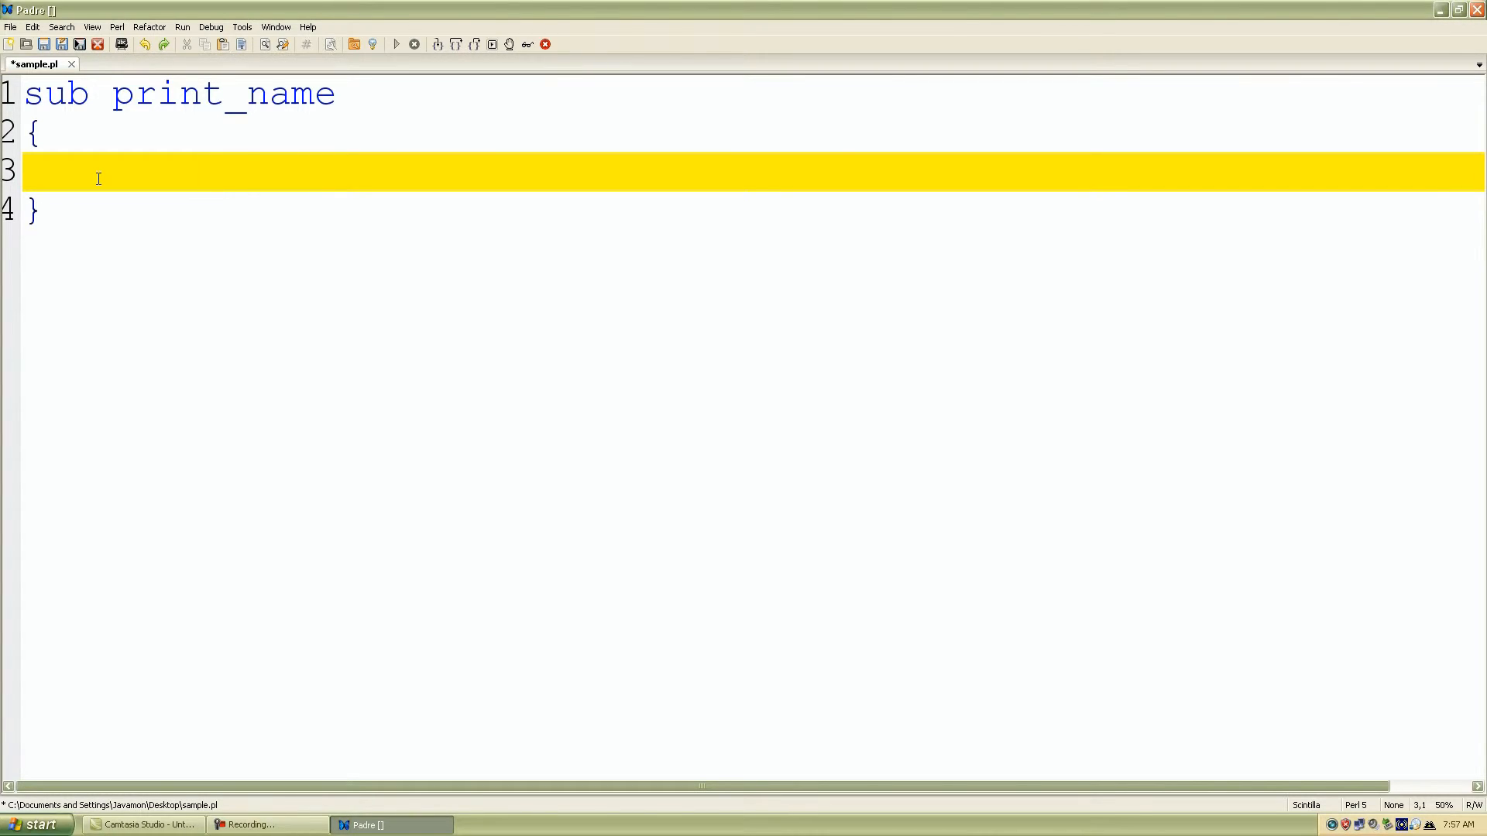
Write '($first_name, $last_name) =' on line 3 of the subroutine body.
text(()
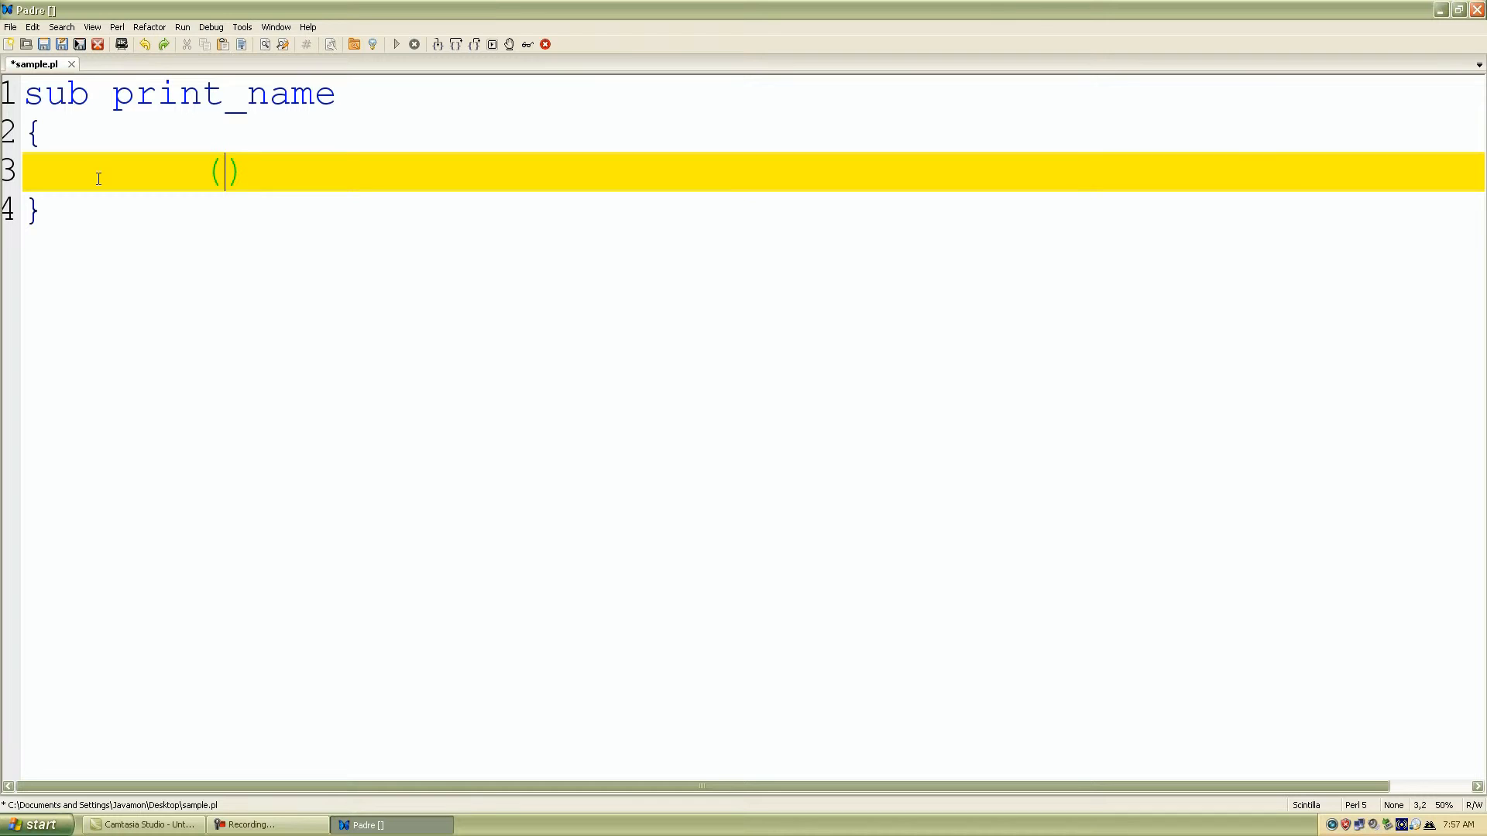
text($$)
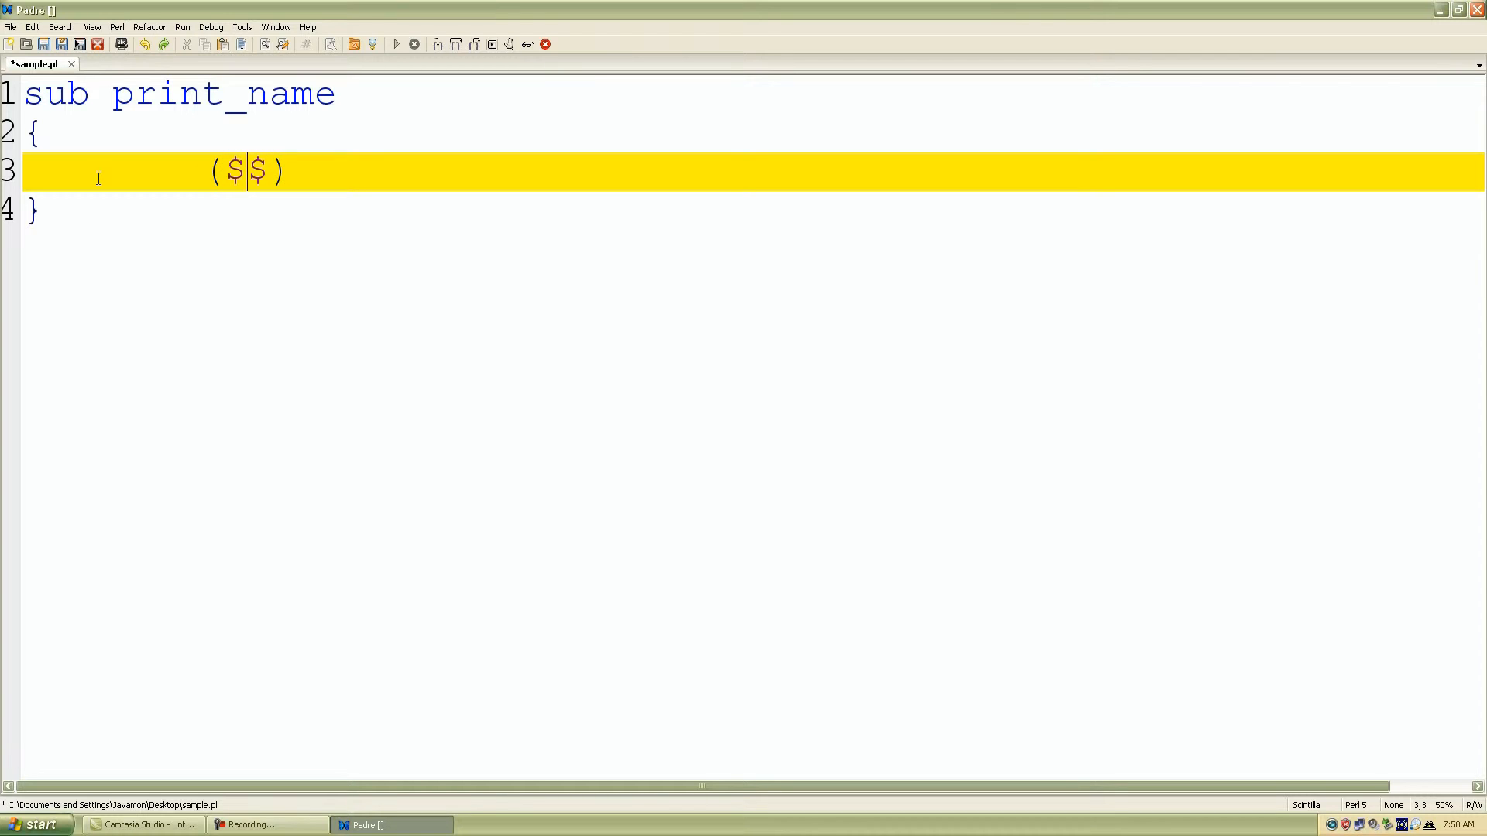
key(Right)
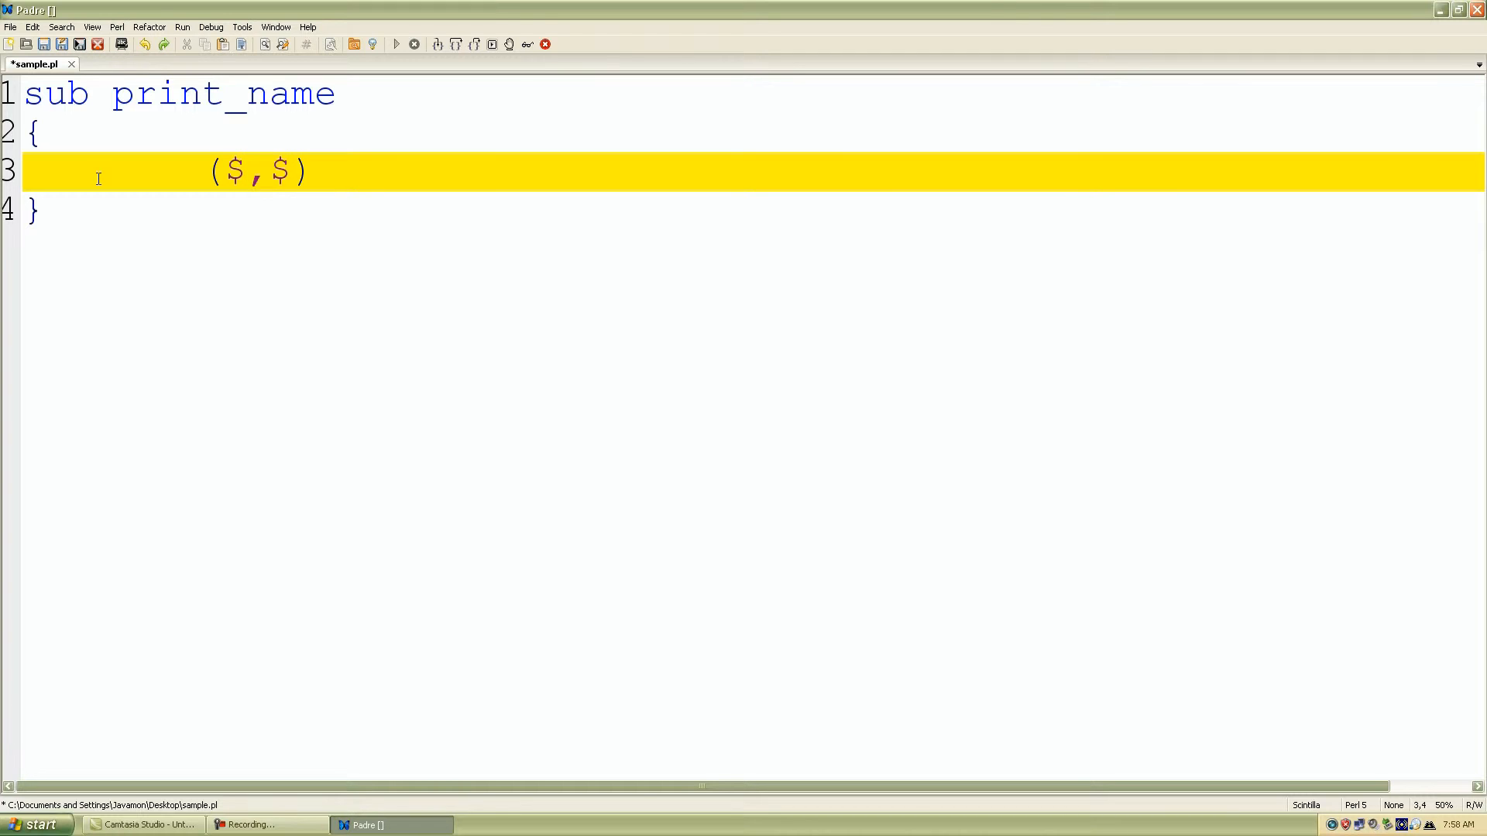
text(first)
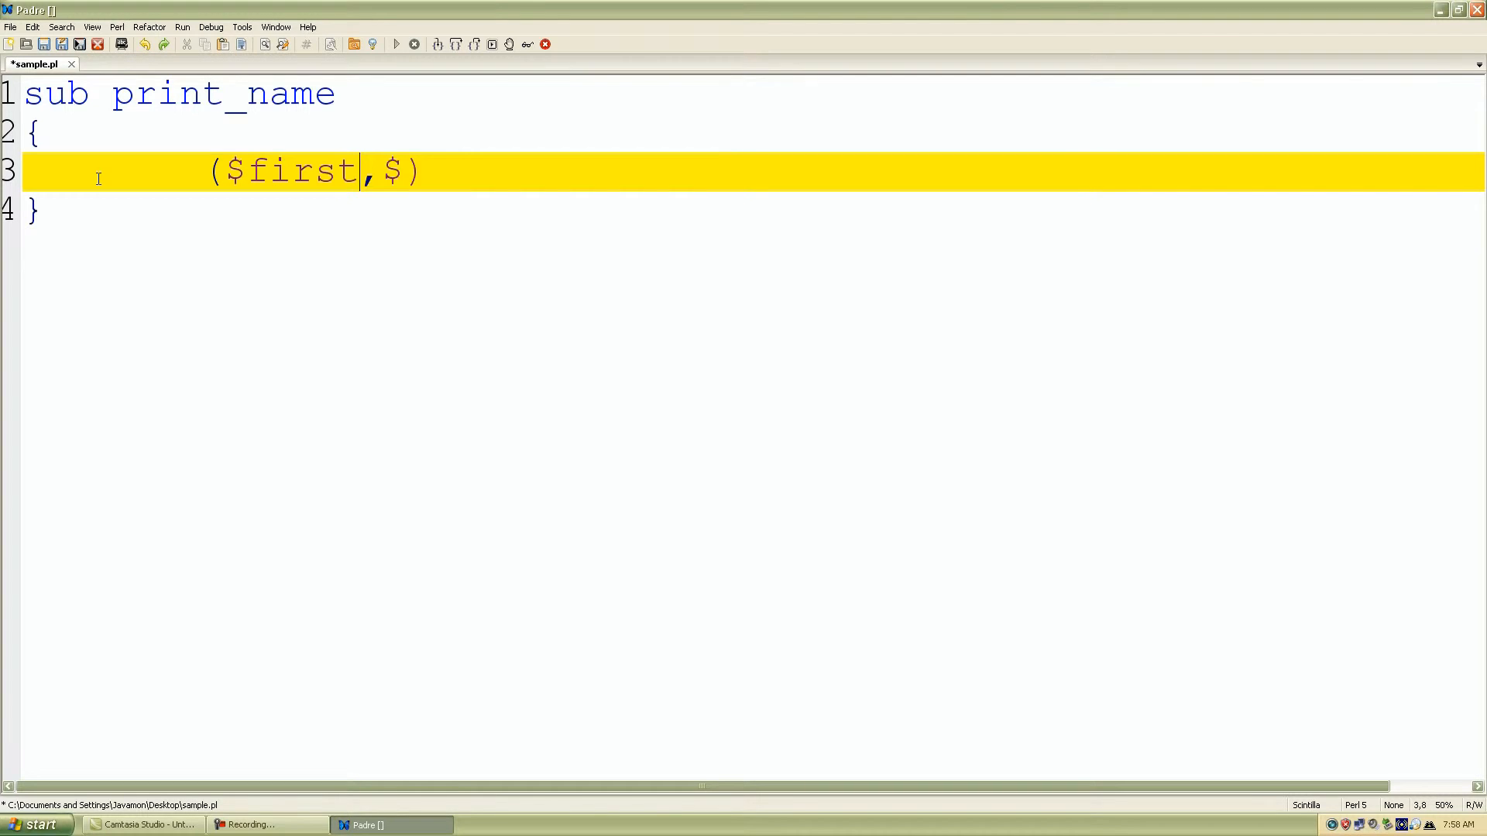
text(_name)
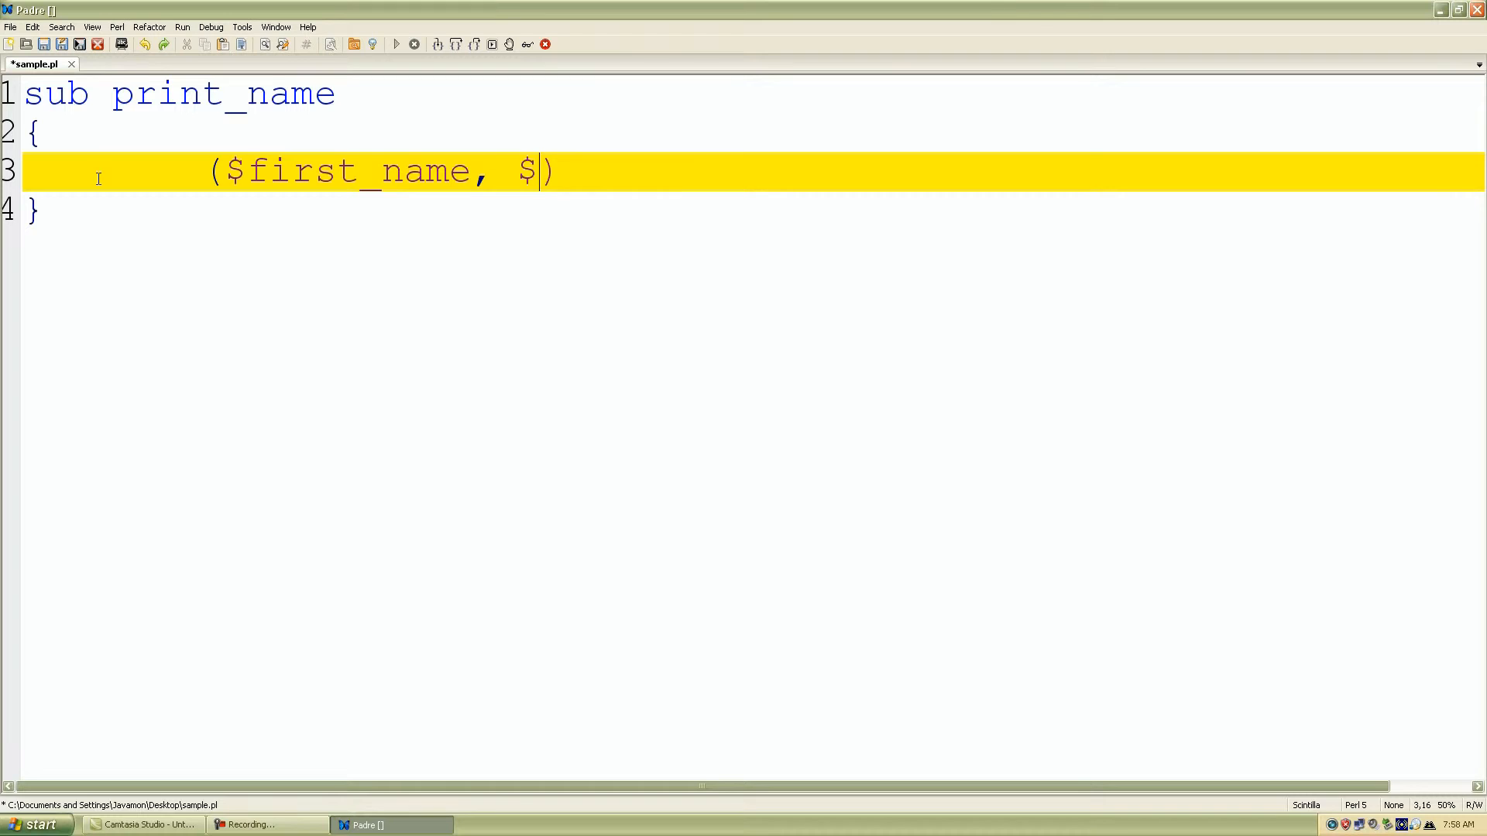
text(last_)
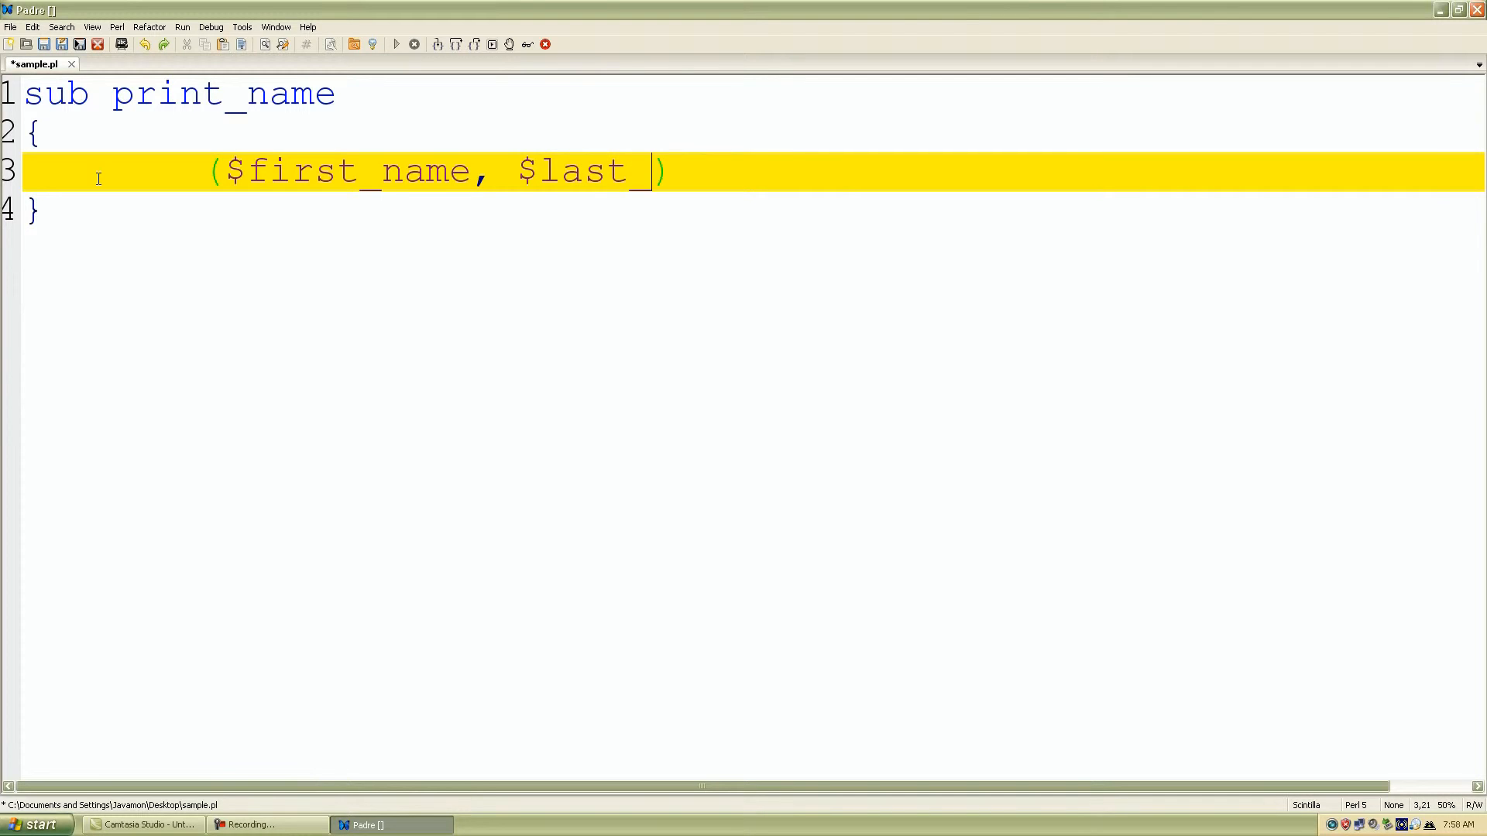
text(name)
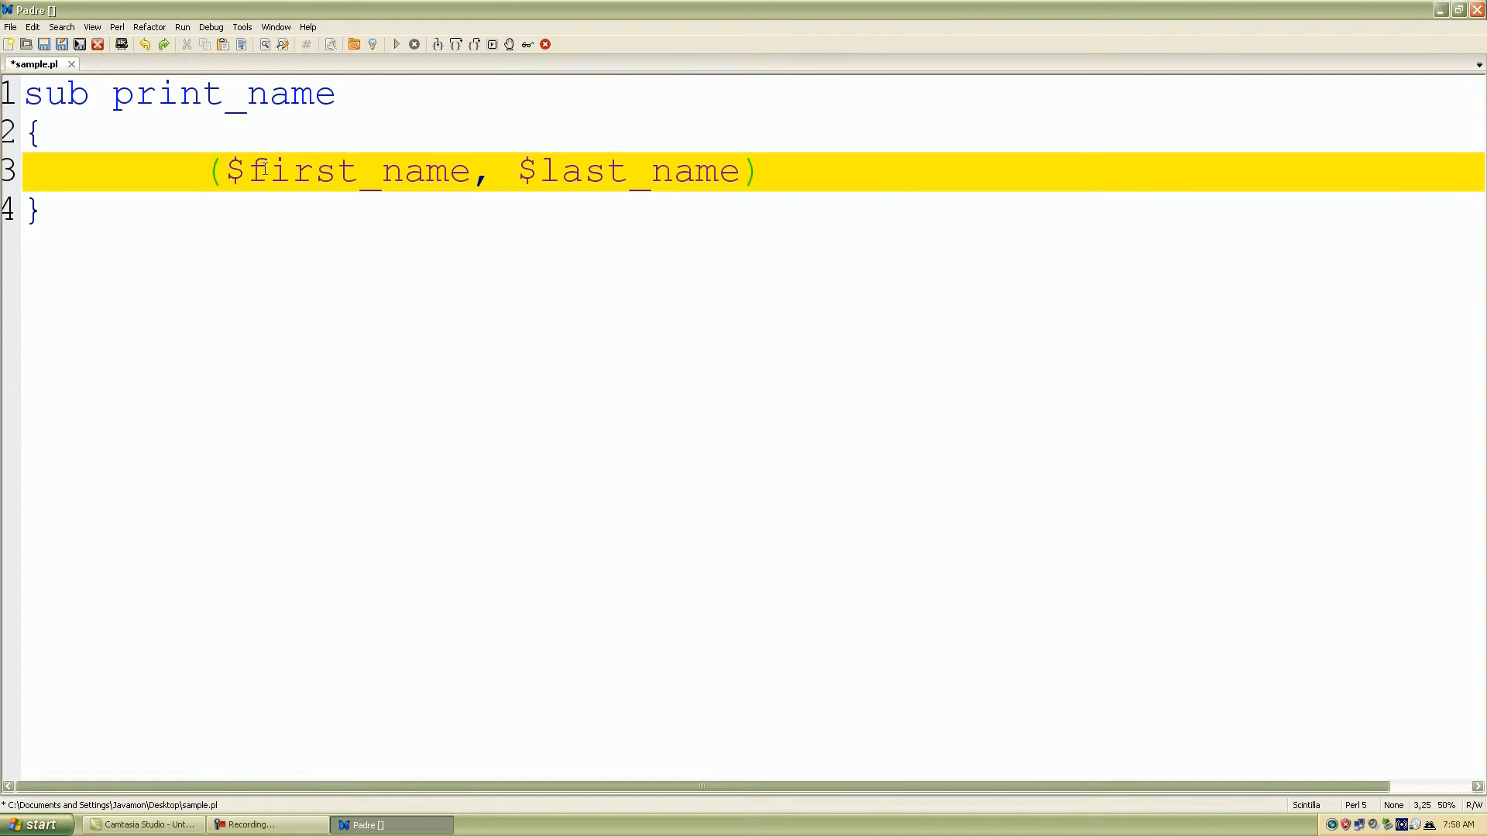
mouse_move(319, 172)
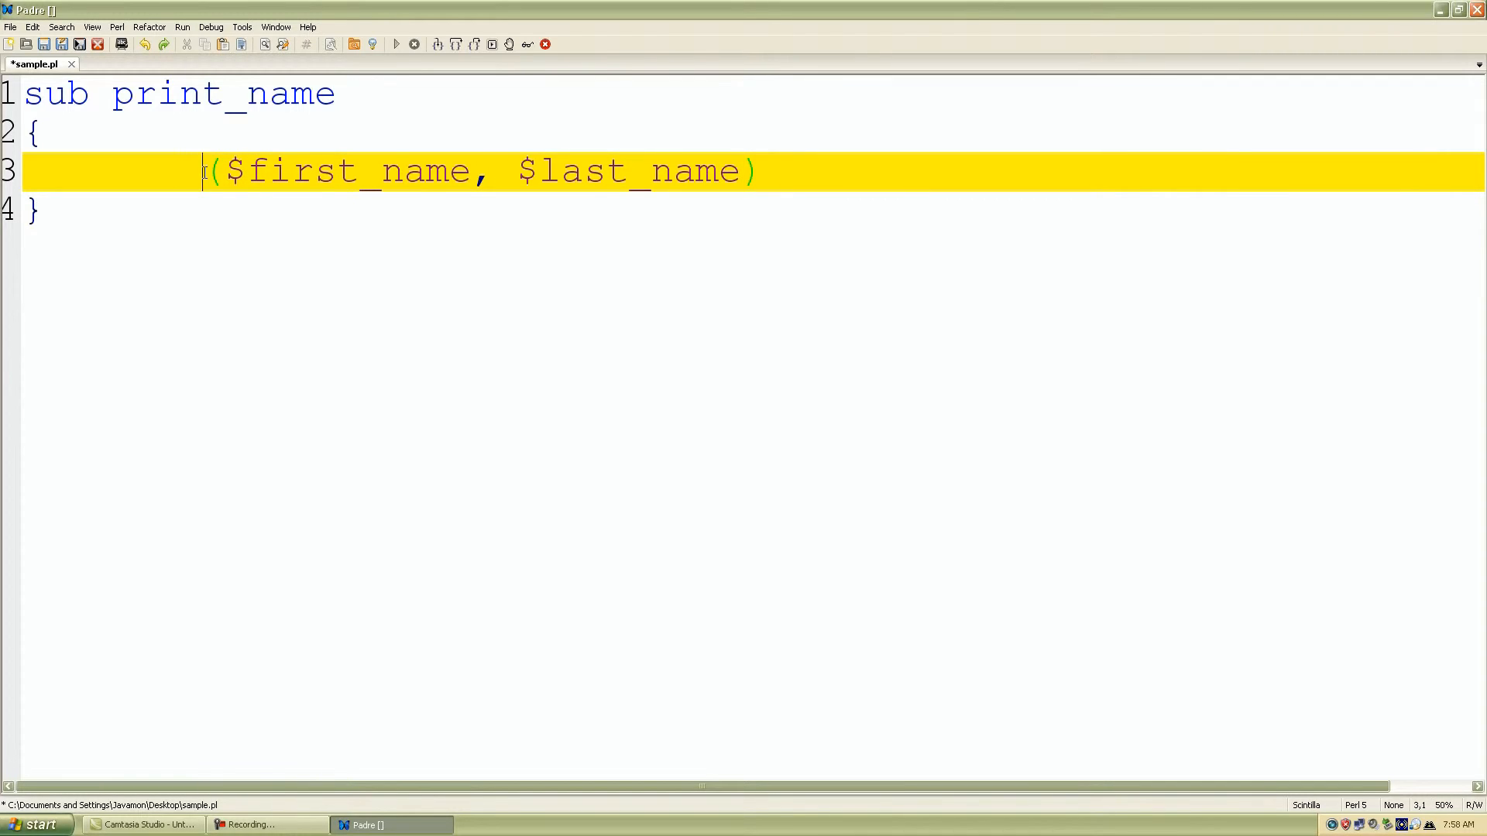
mouse_move(881, 191)
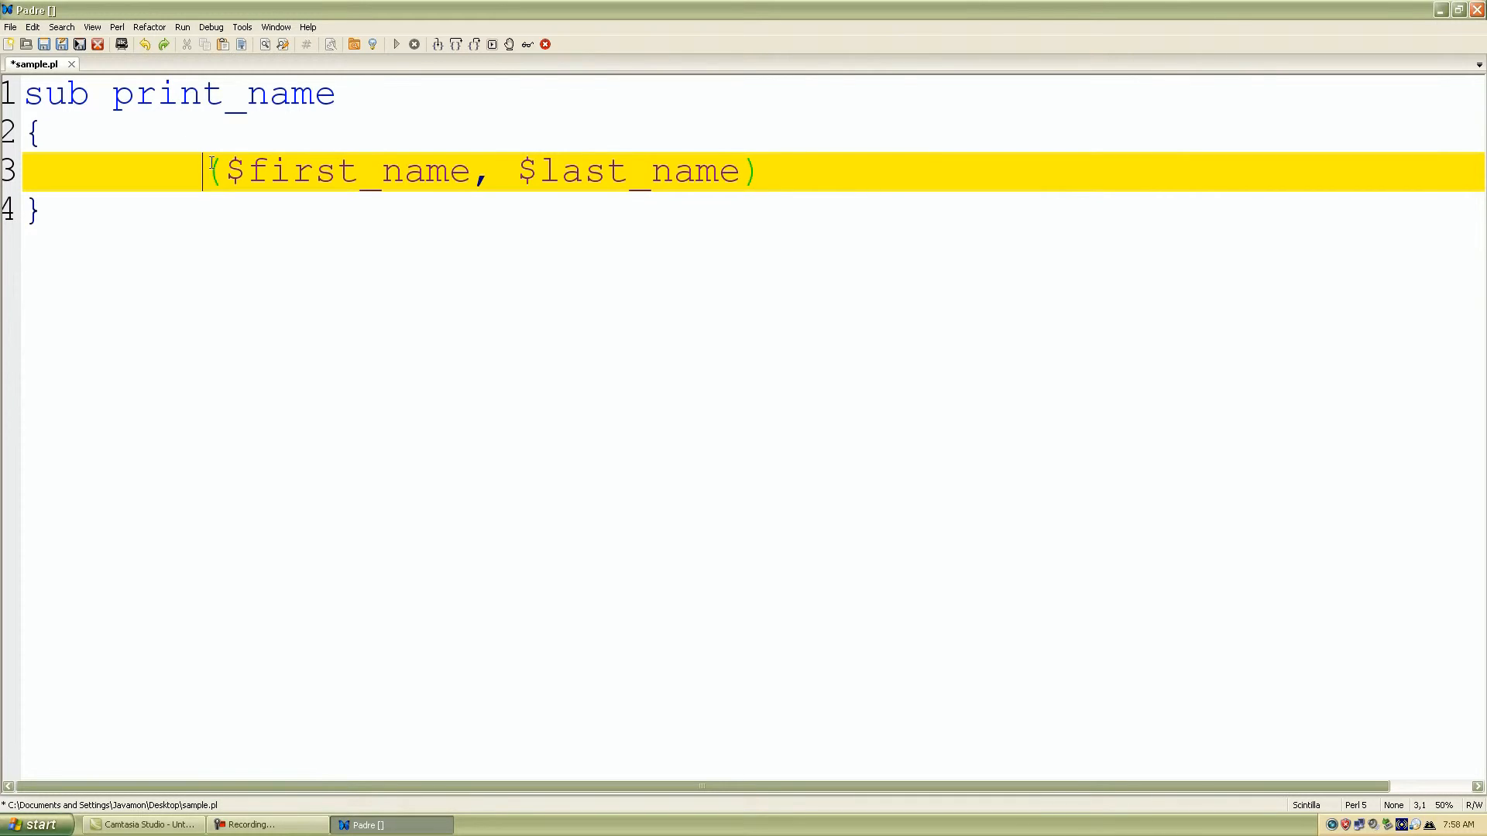
click(791, 172)
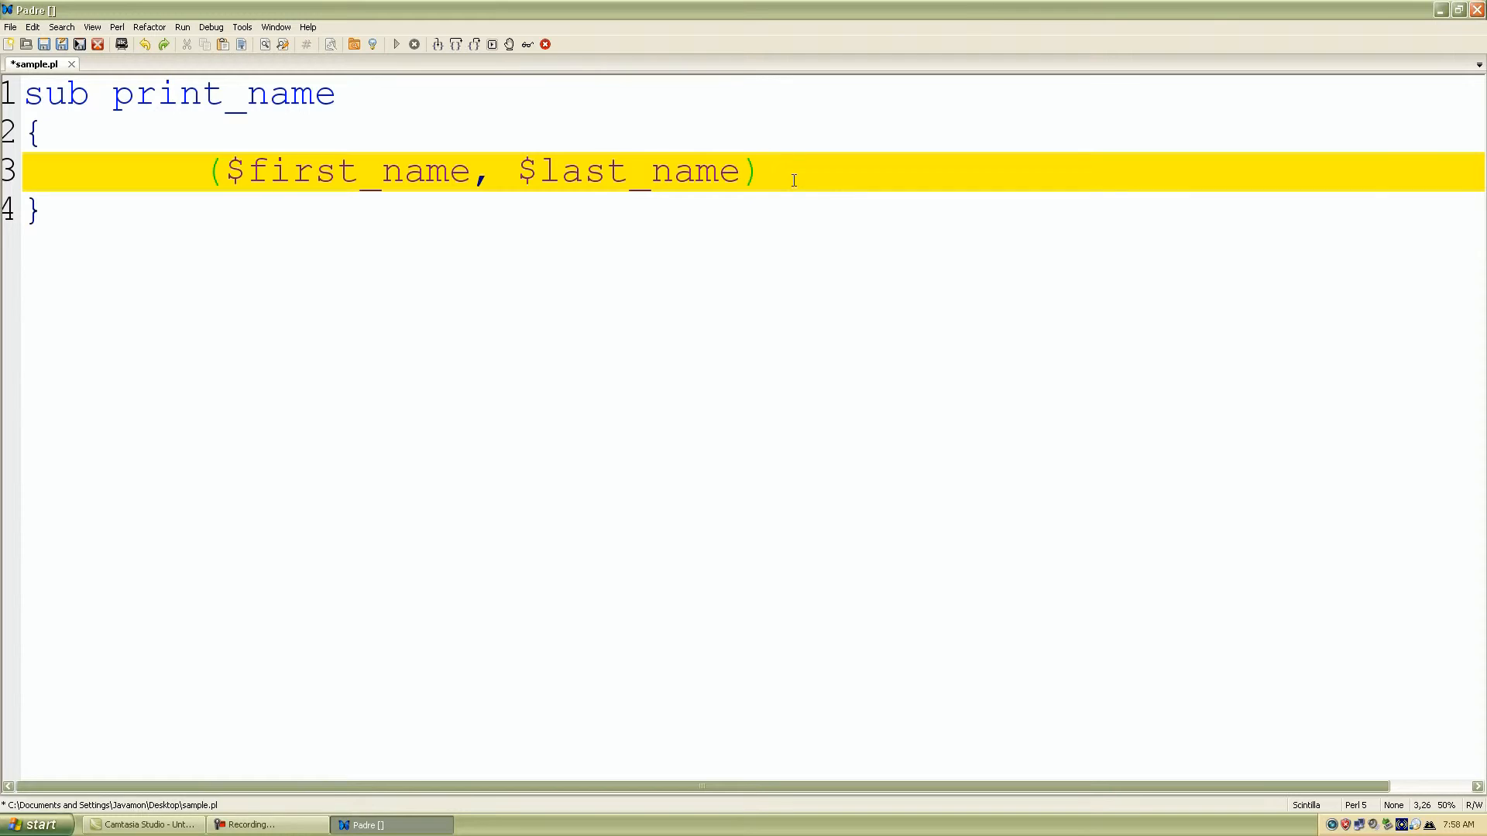
text(=)
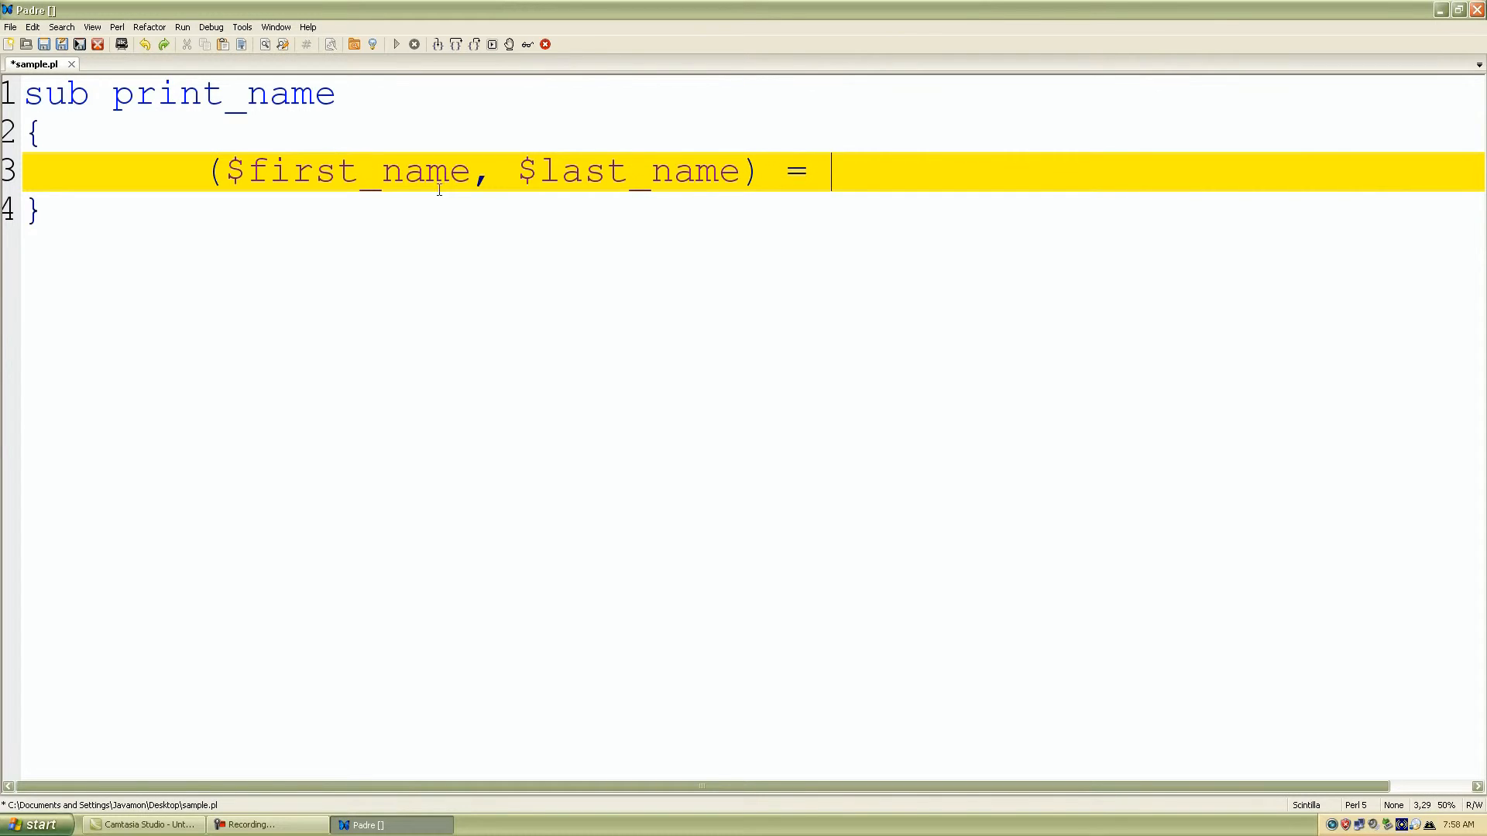
mouse_move(855, 178)
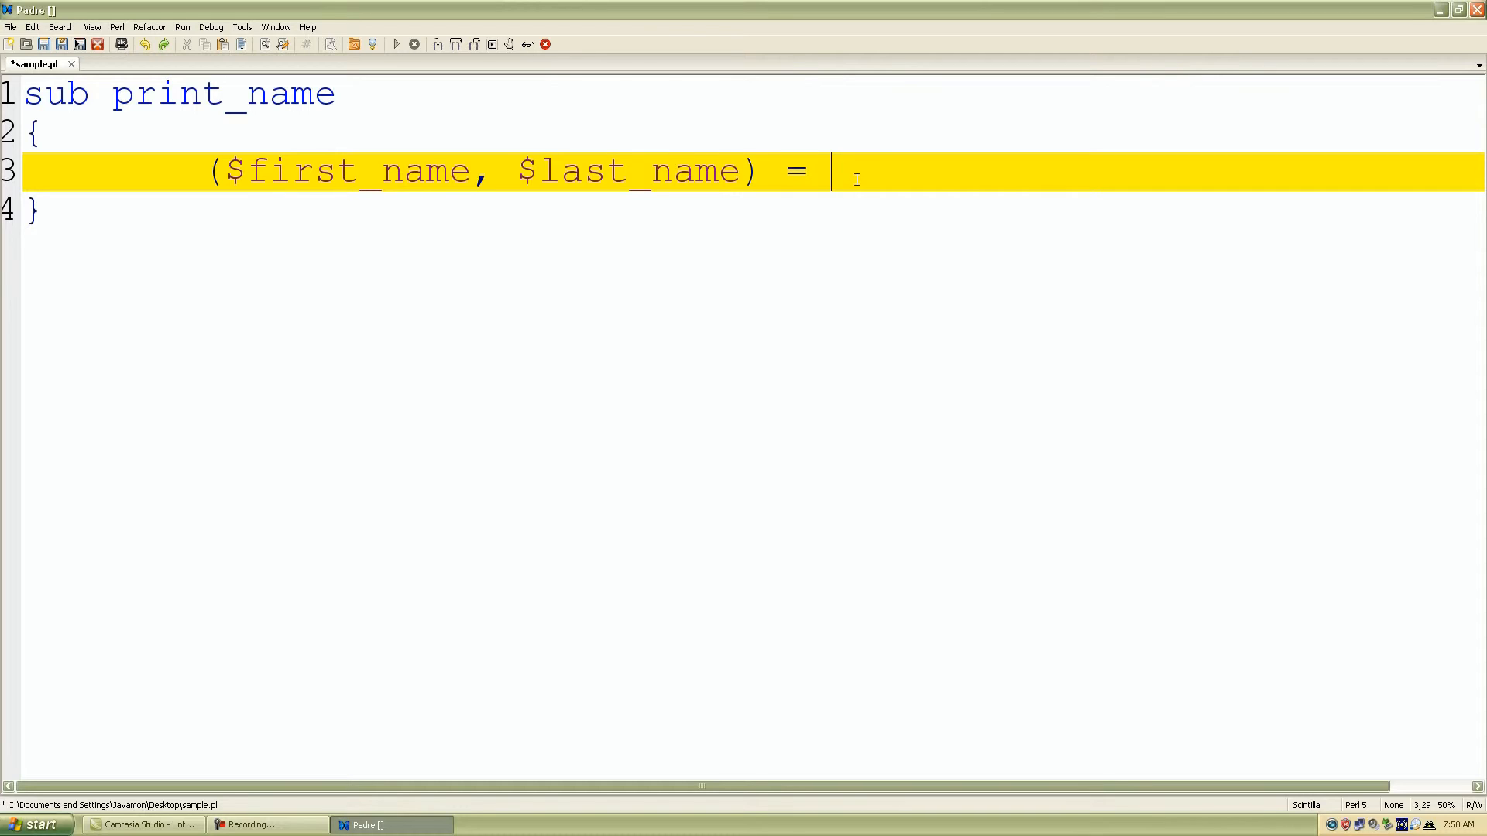
Complete the assignment with '@_;' and start a new line below it.
text(@_;)
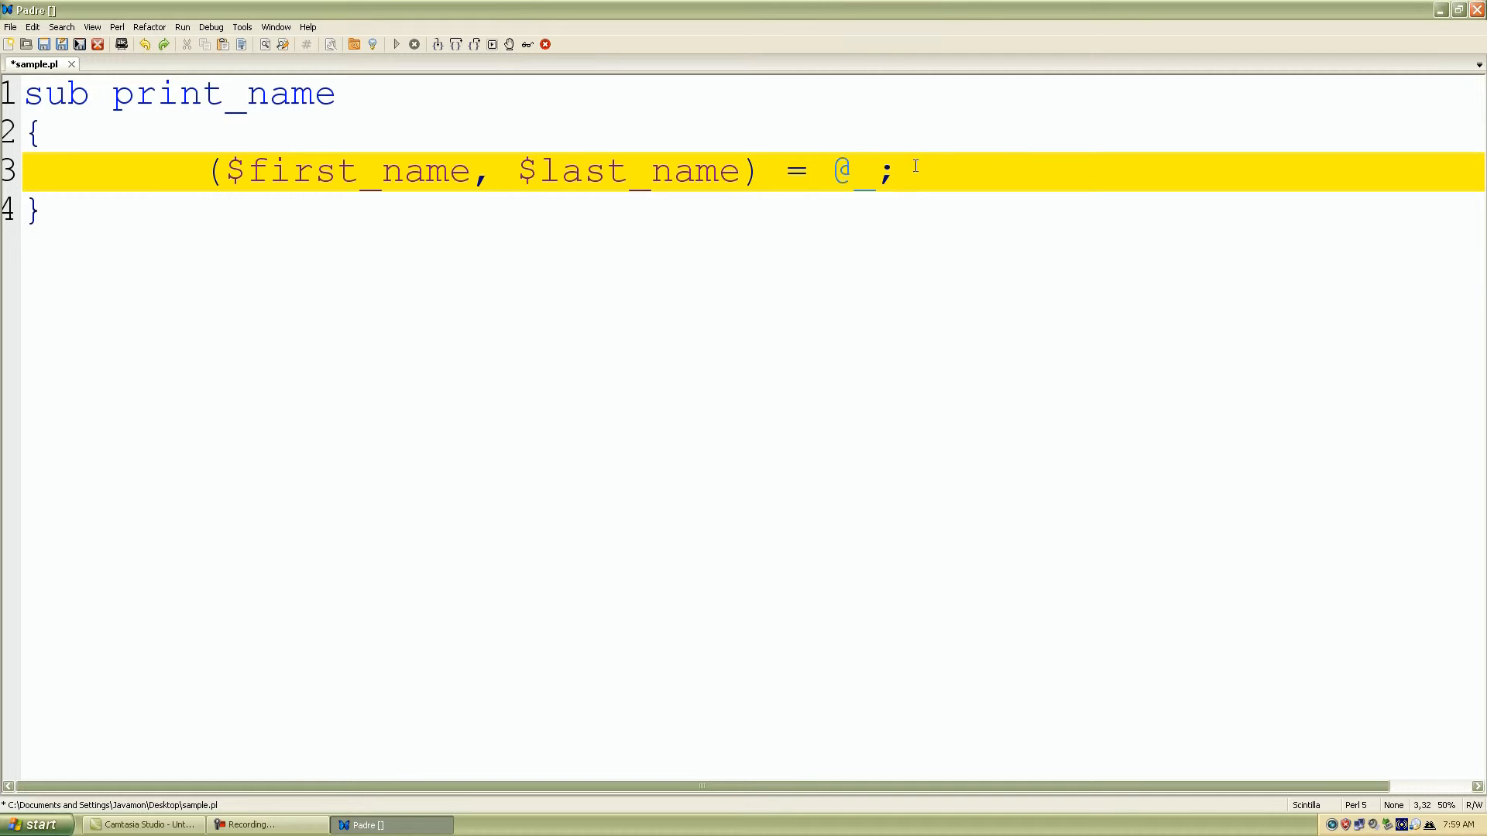
key(Return)
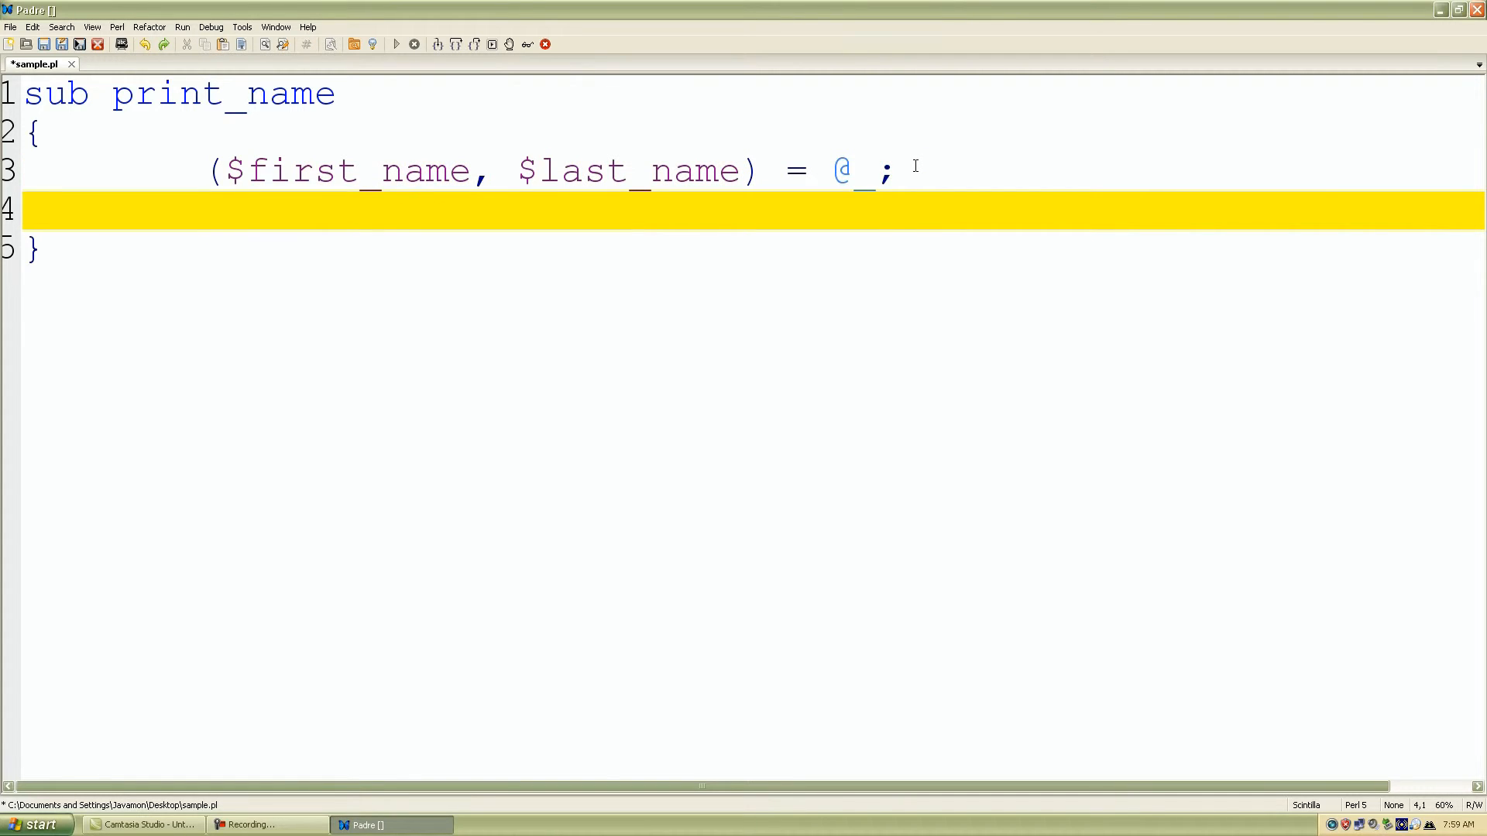
Write line 4 as print("Hello, $first_name $last_name\n");.
text(print)
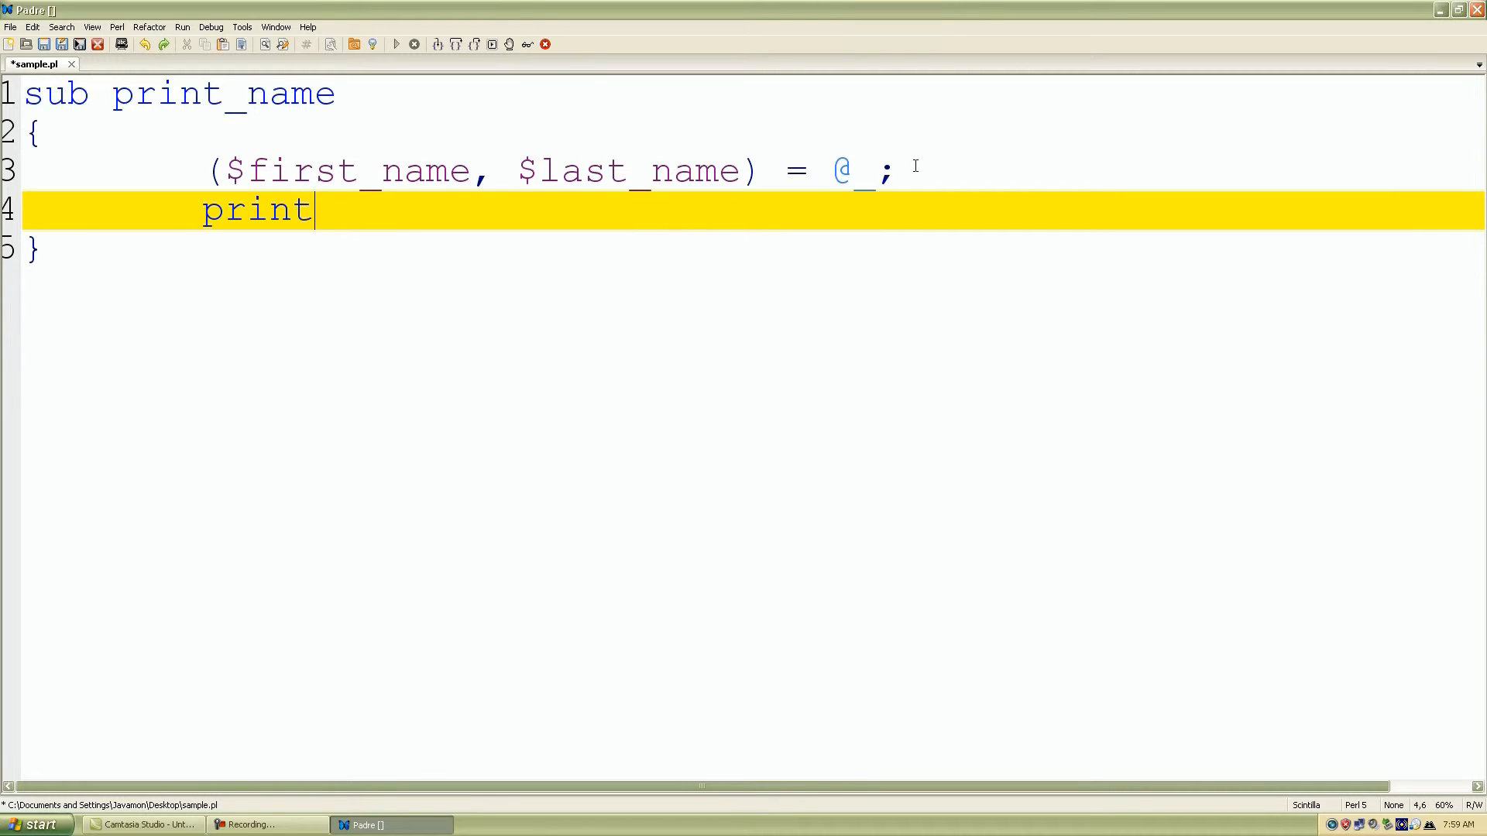
text(();)
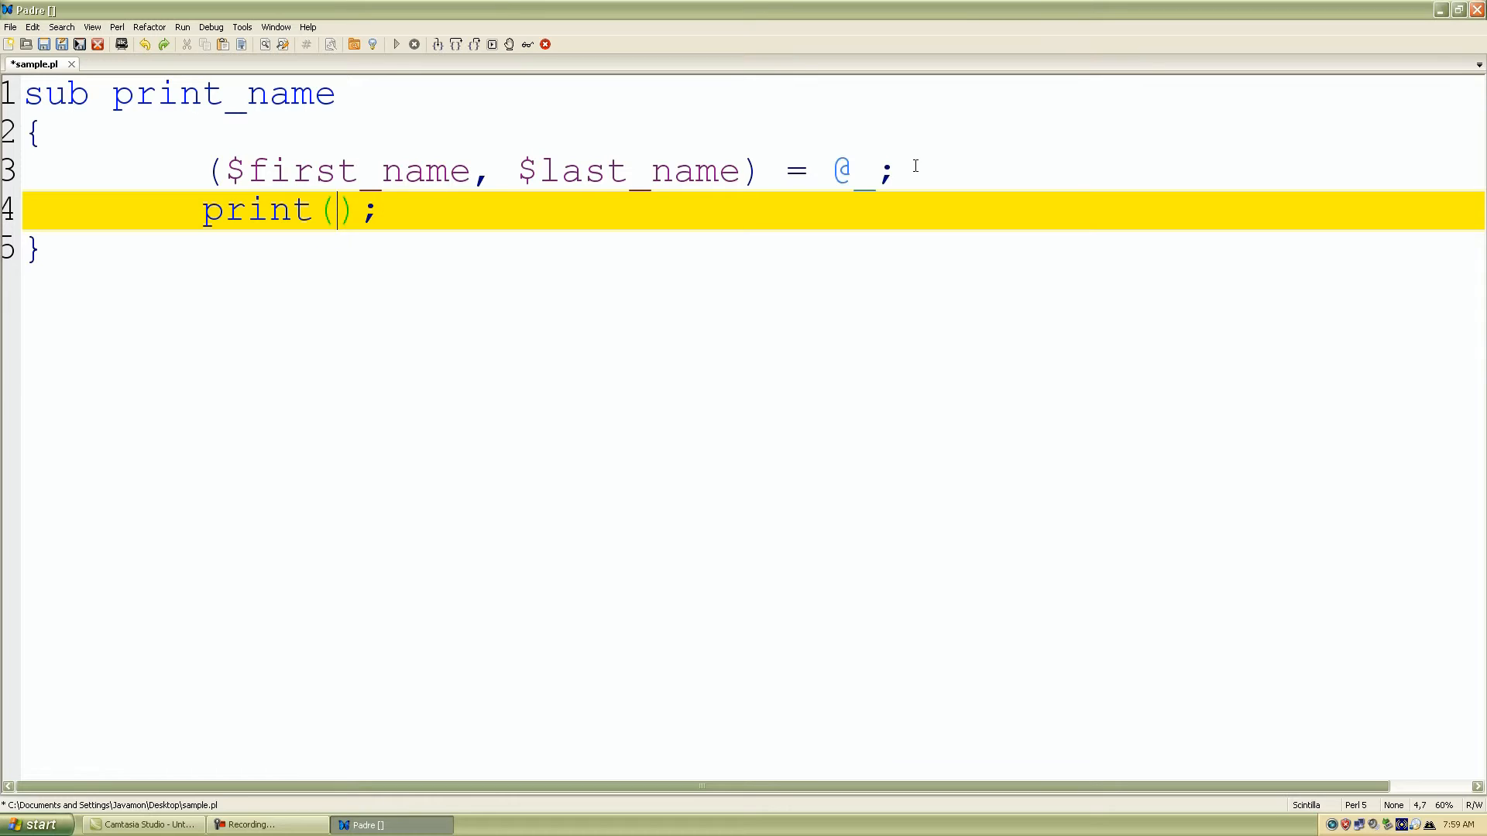
text("")
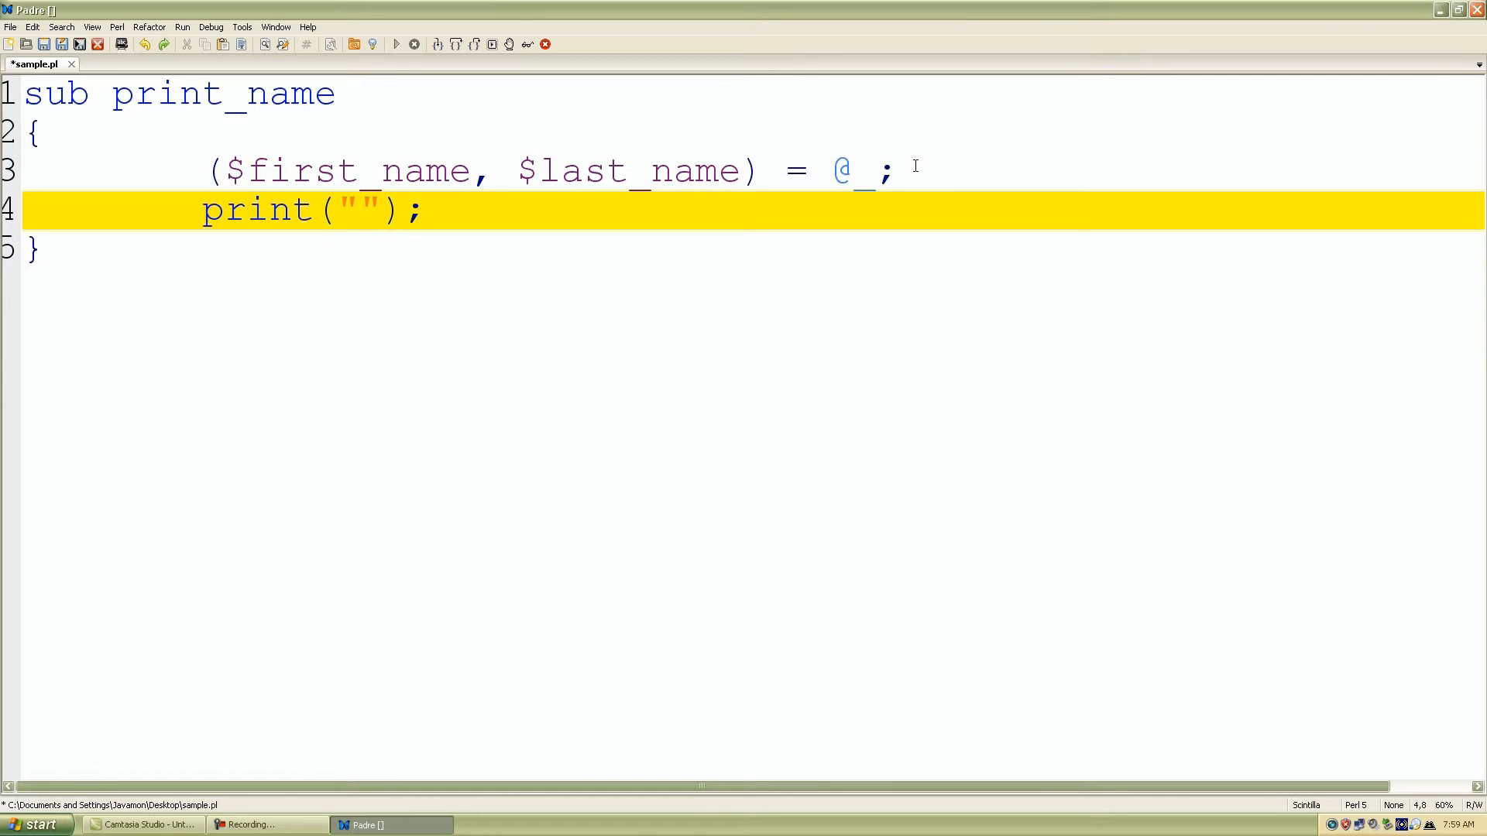
click(361, 210)
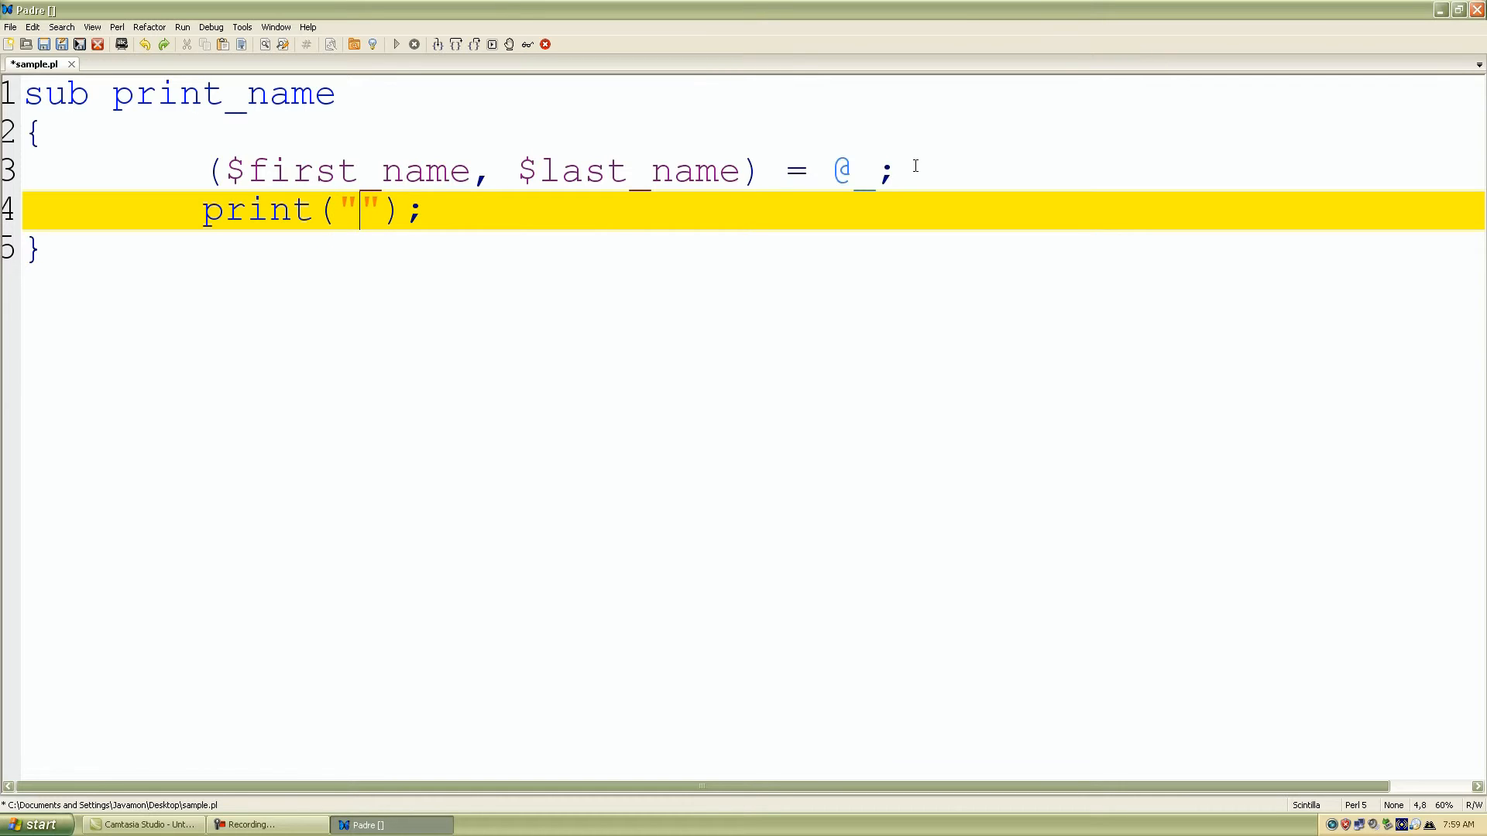
text(\n)
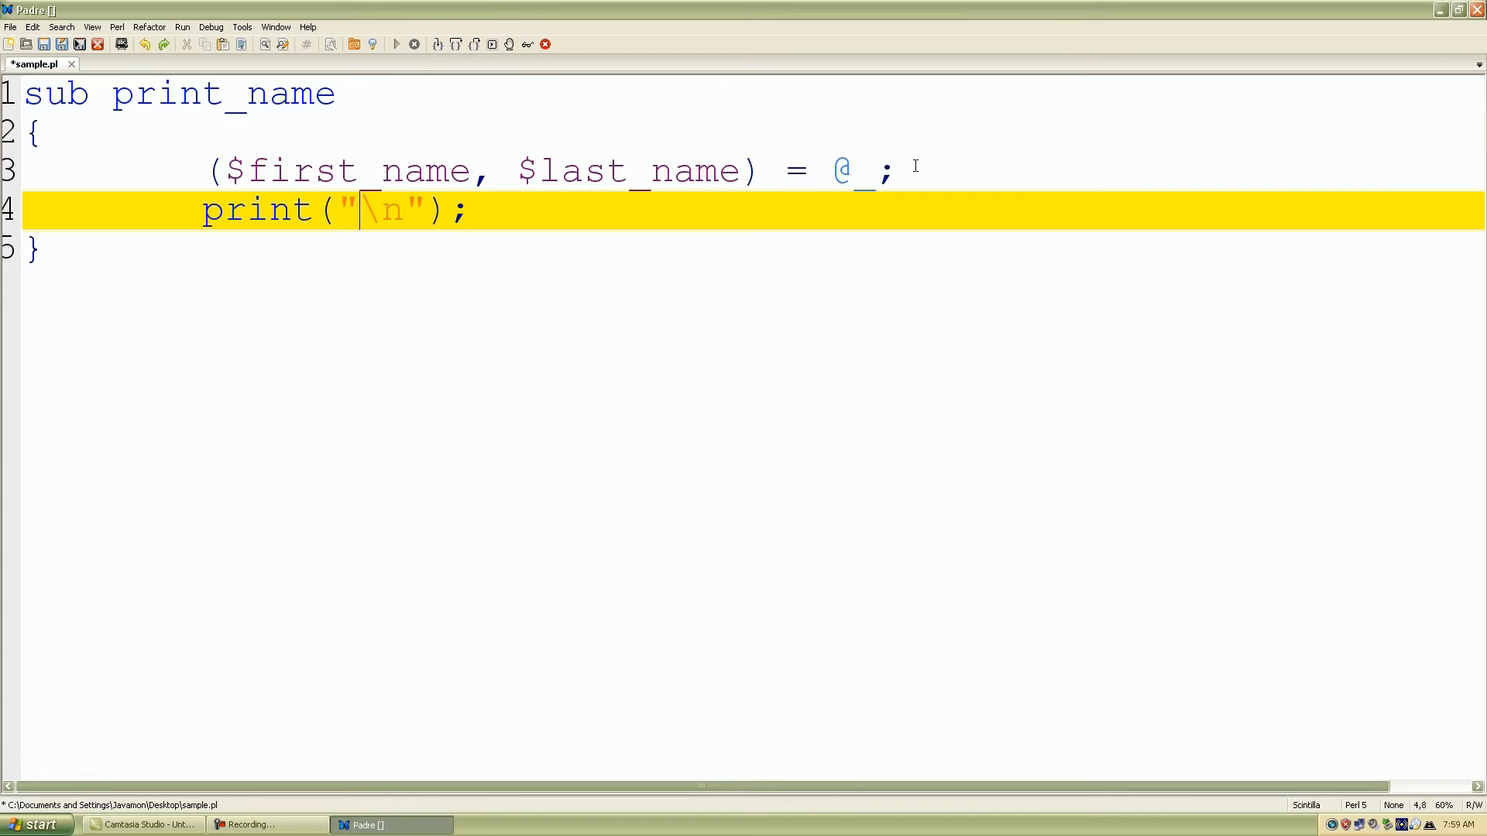
text(Hello,)
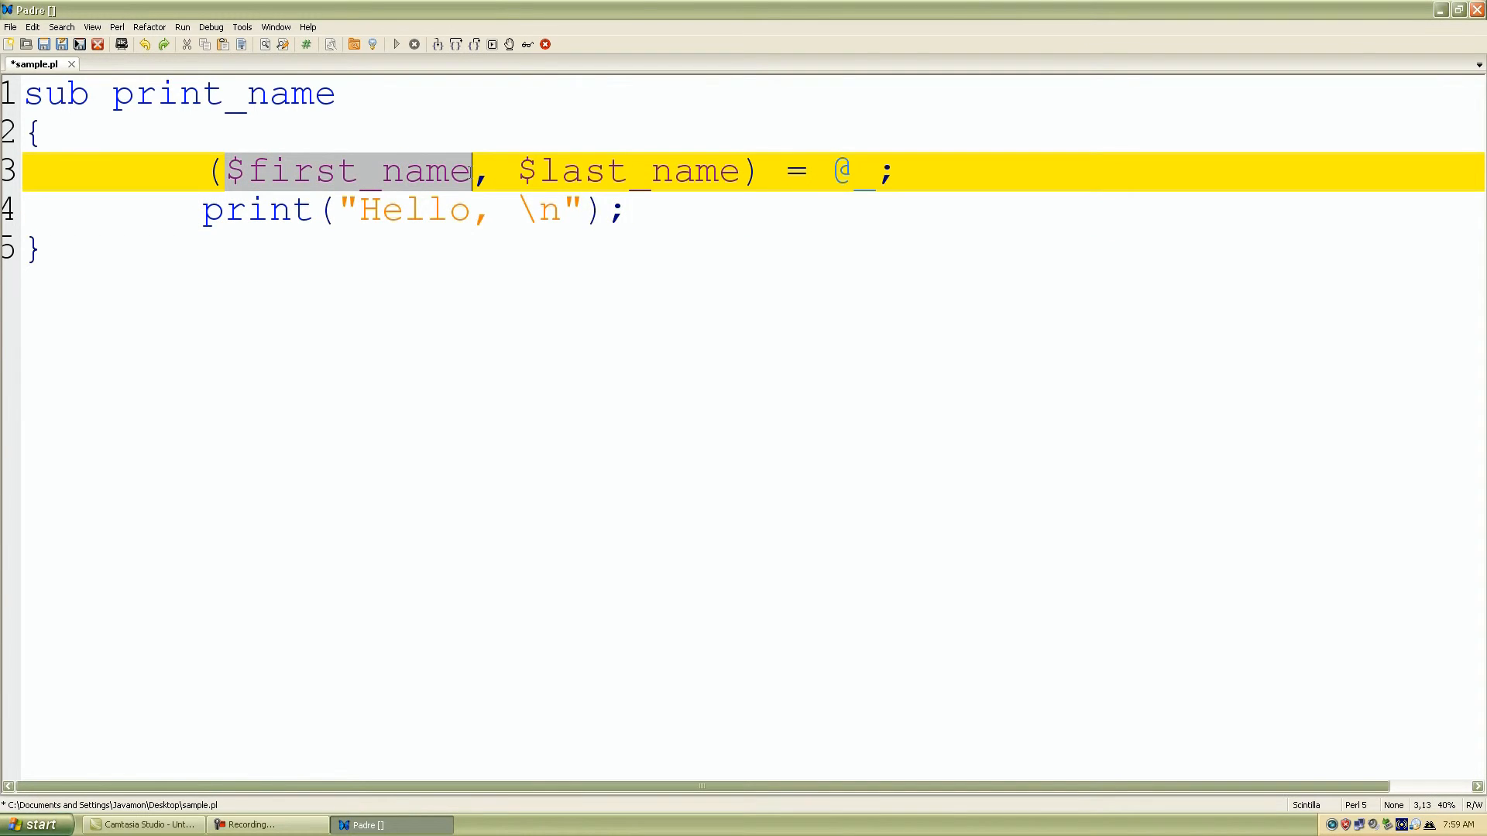
click(474, 209)
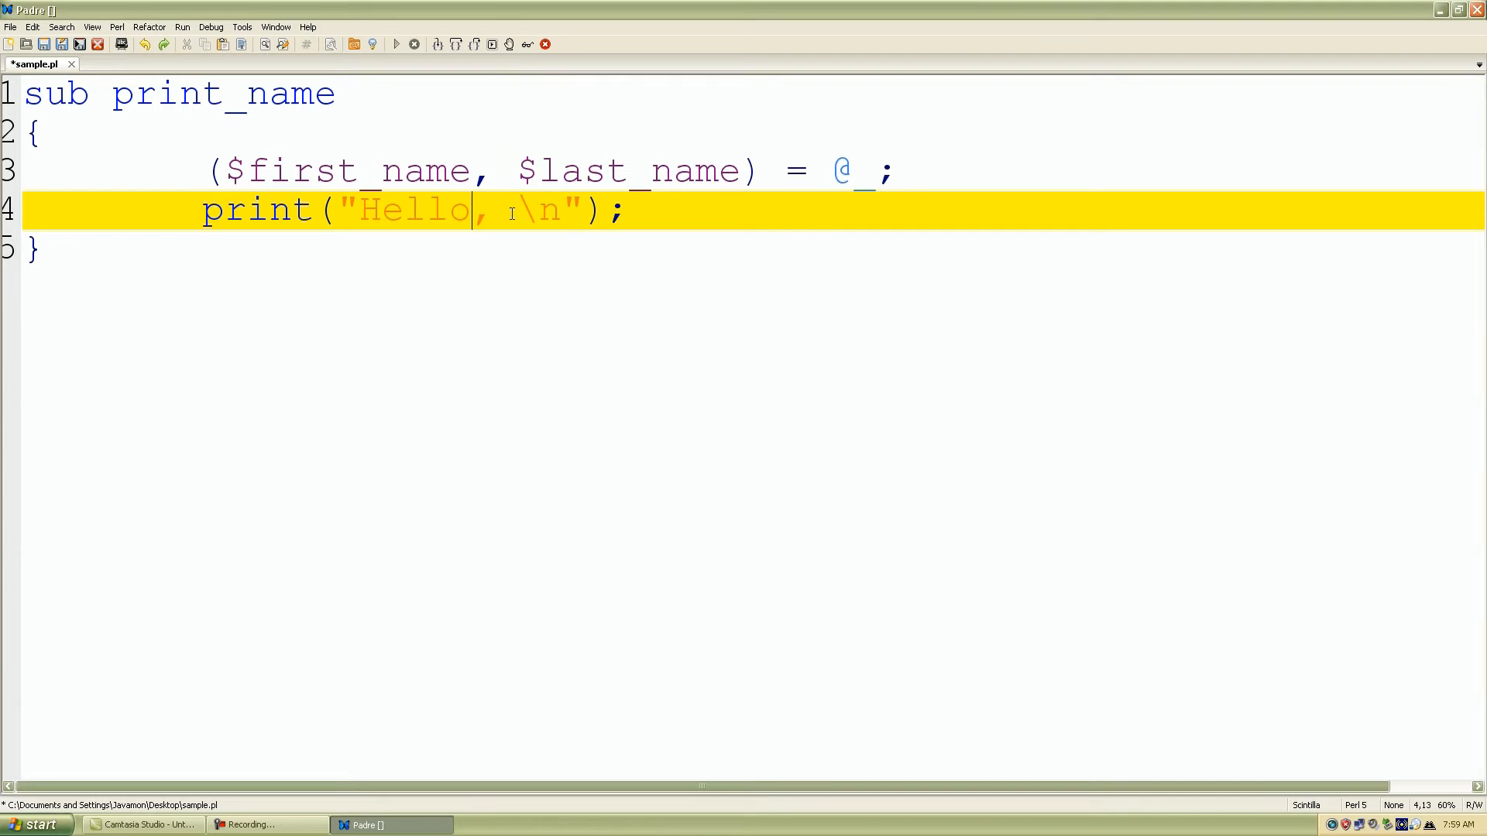
text($first_name)
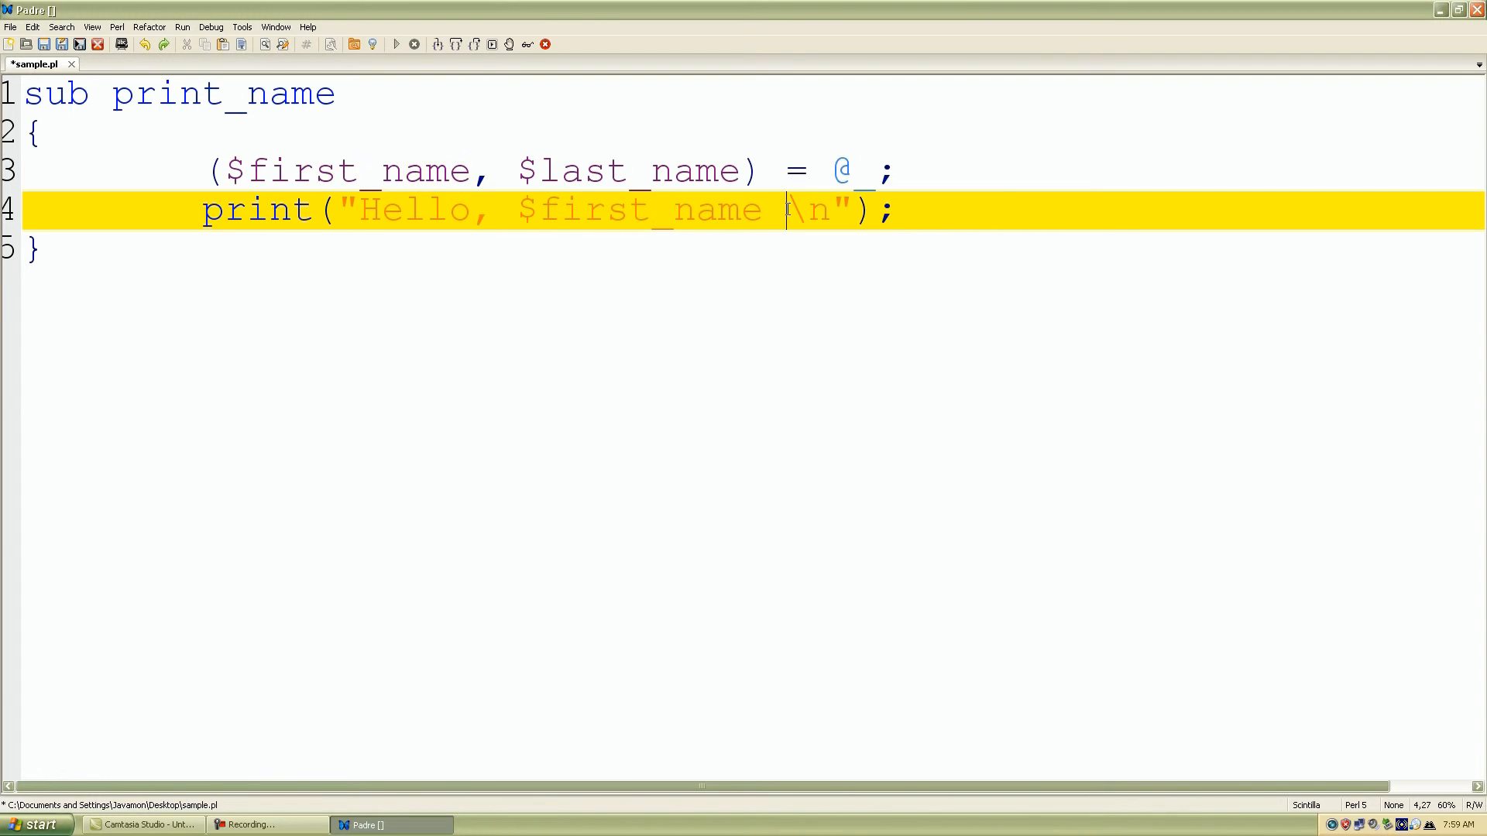
text($last_name)
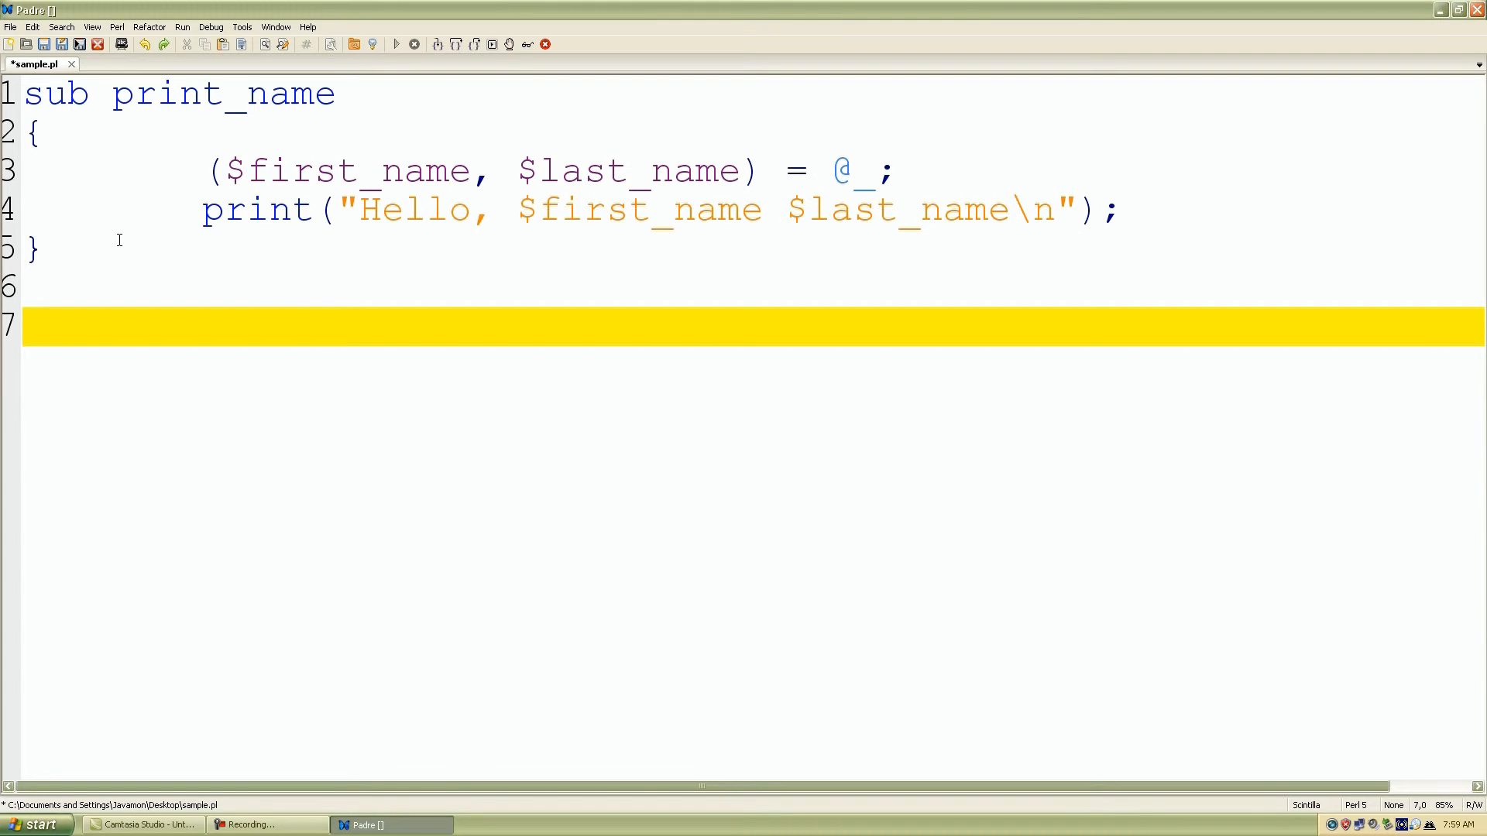
Write the call &print_name("Victor", "Davis"); on line 7 below the subroutine.
text(&)
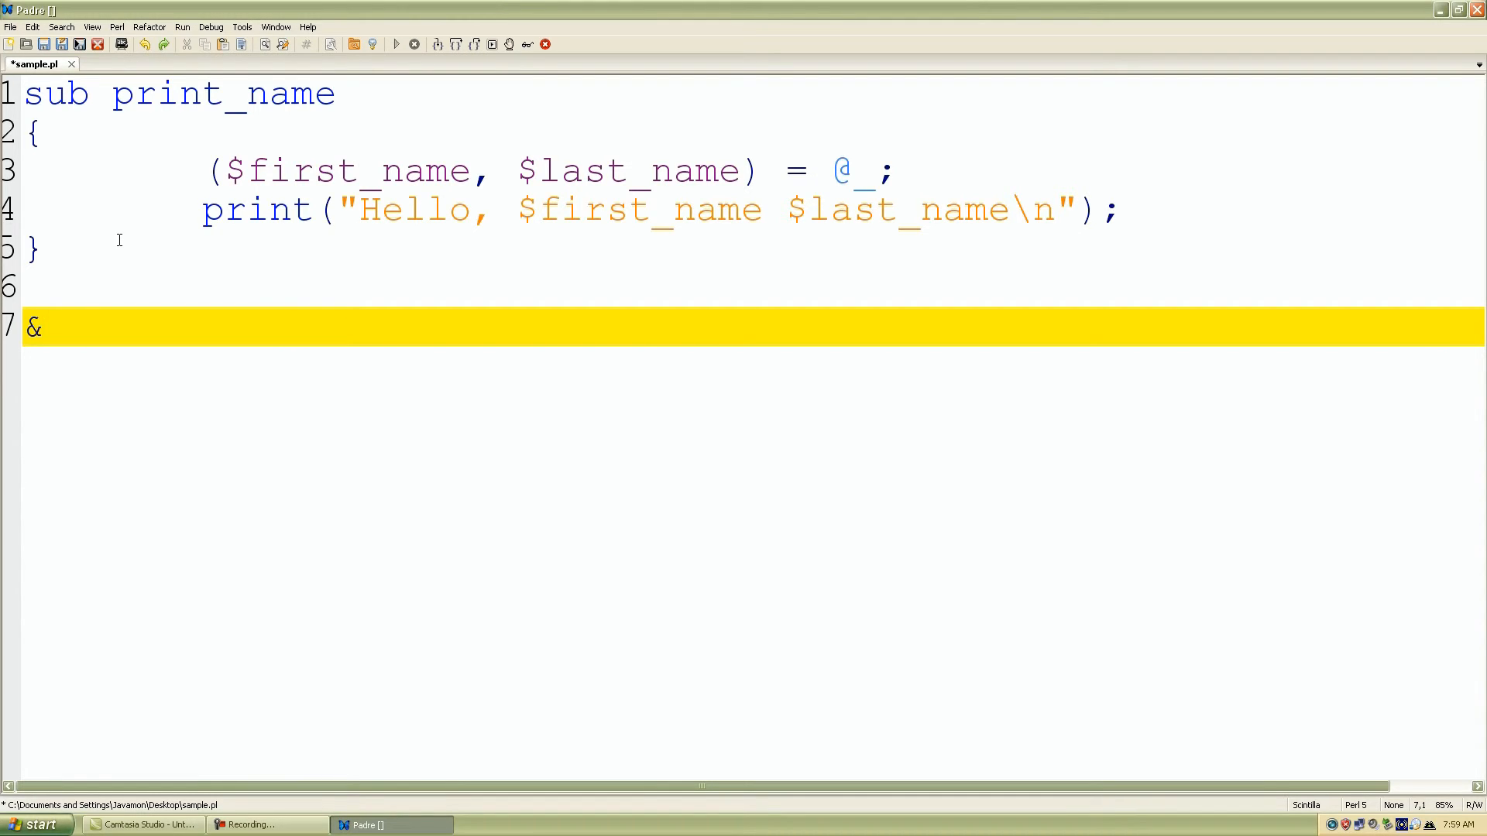
text(print))
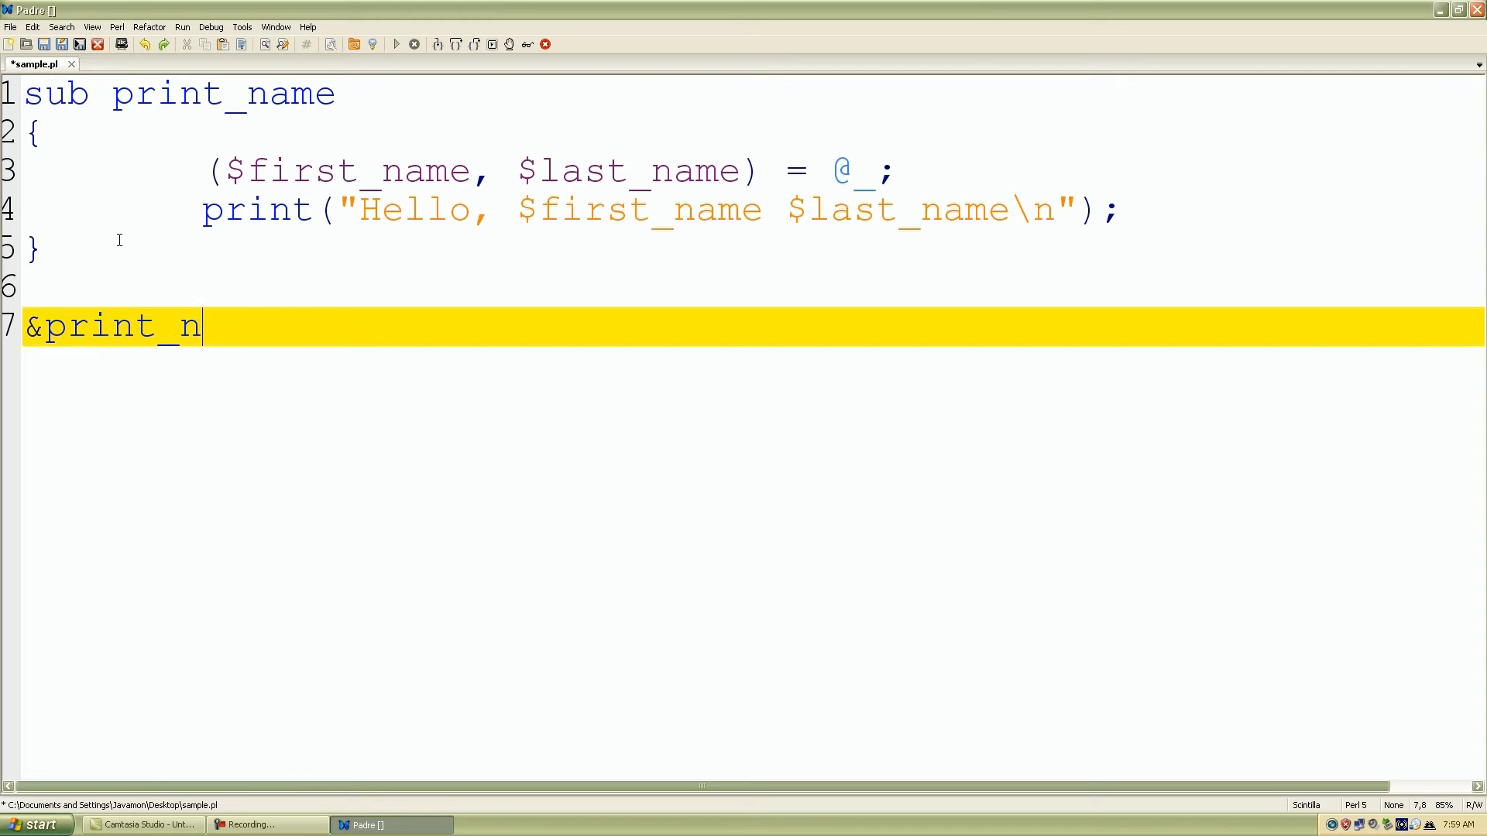
text(ame)
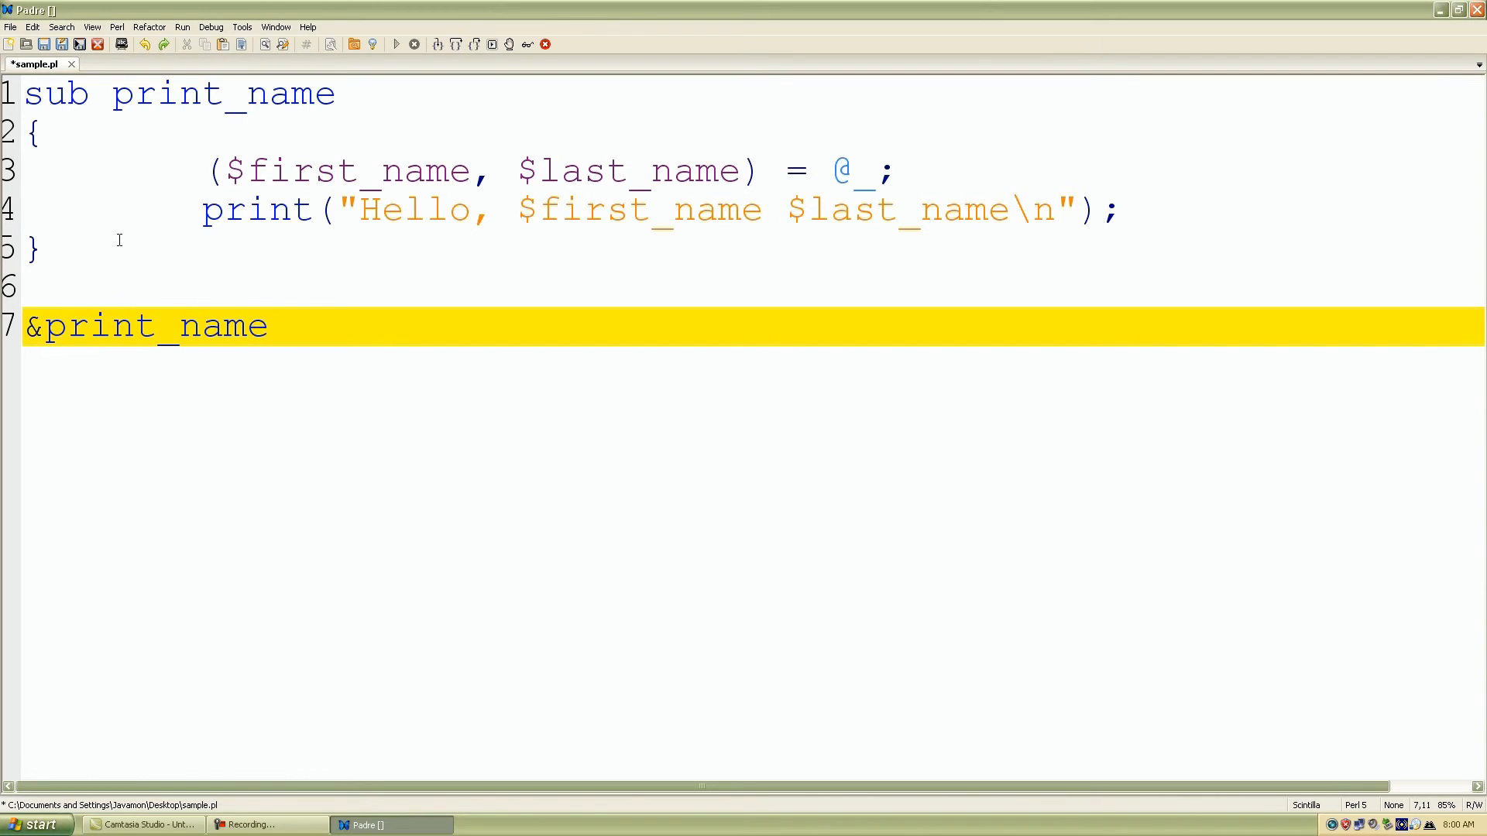
text(())
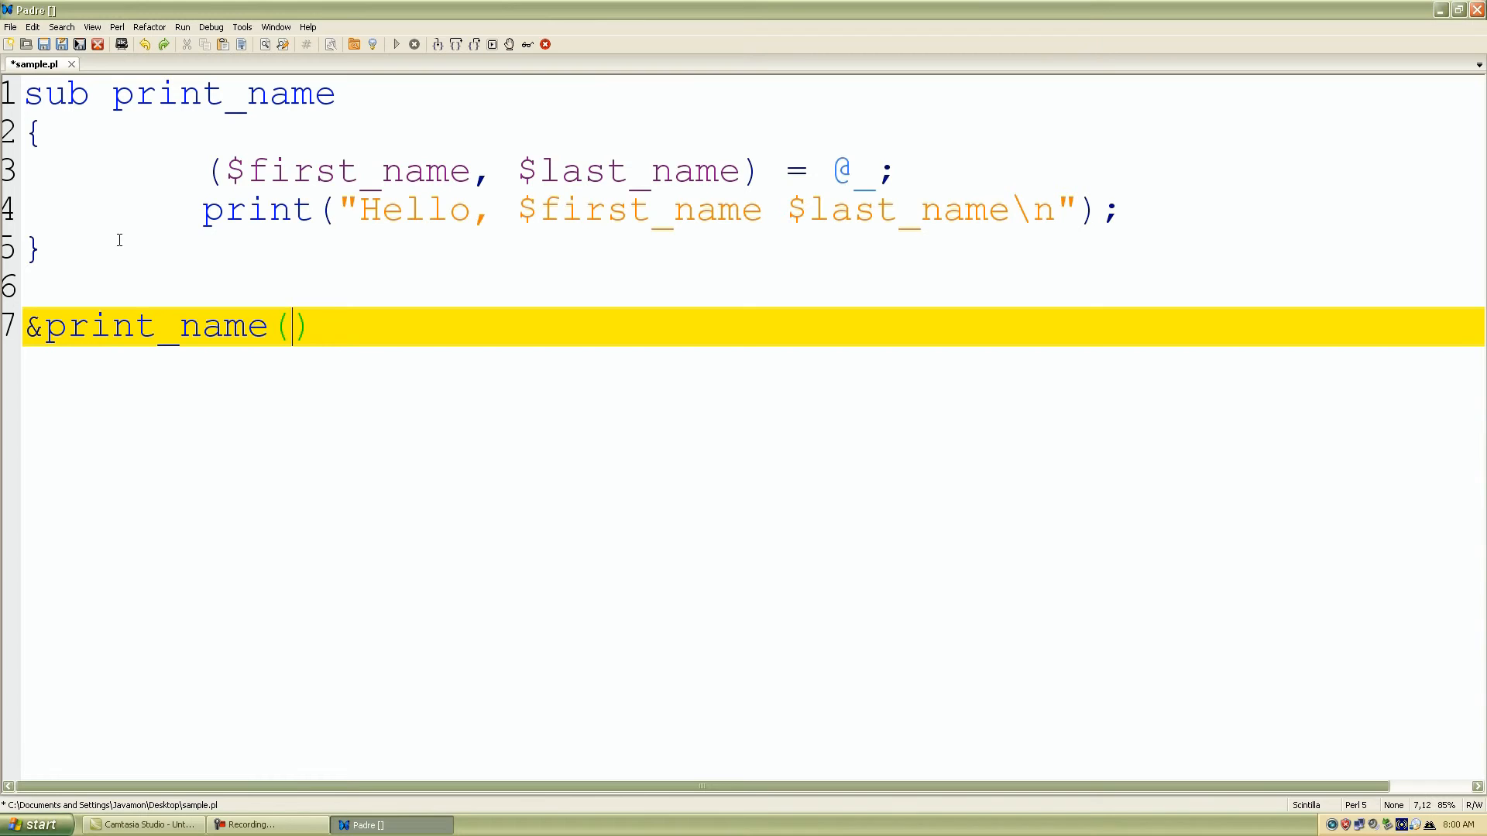
text(;)
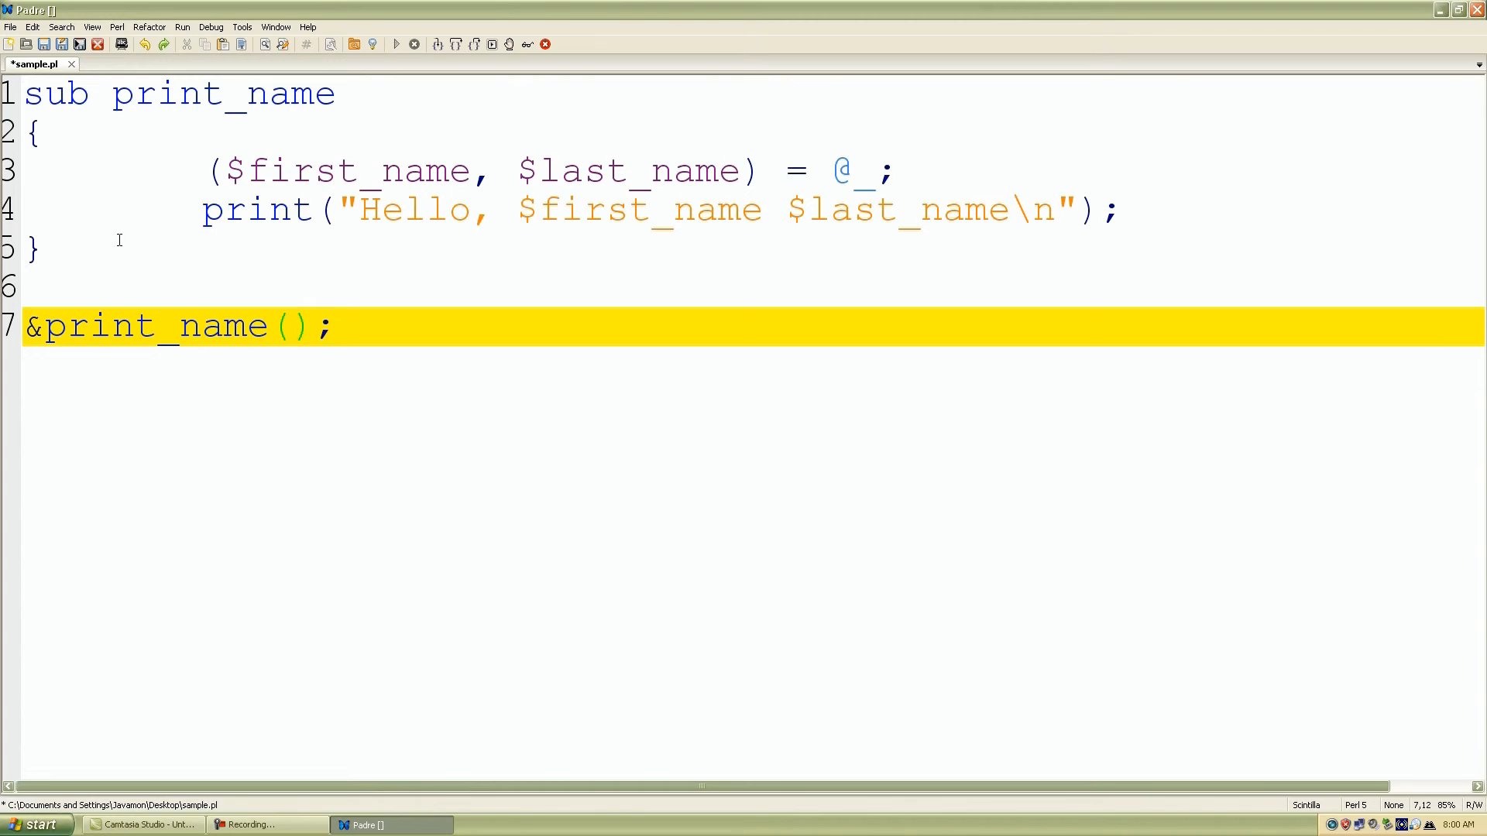
text("")
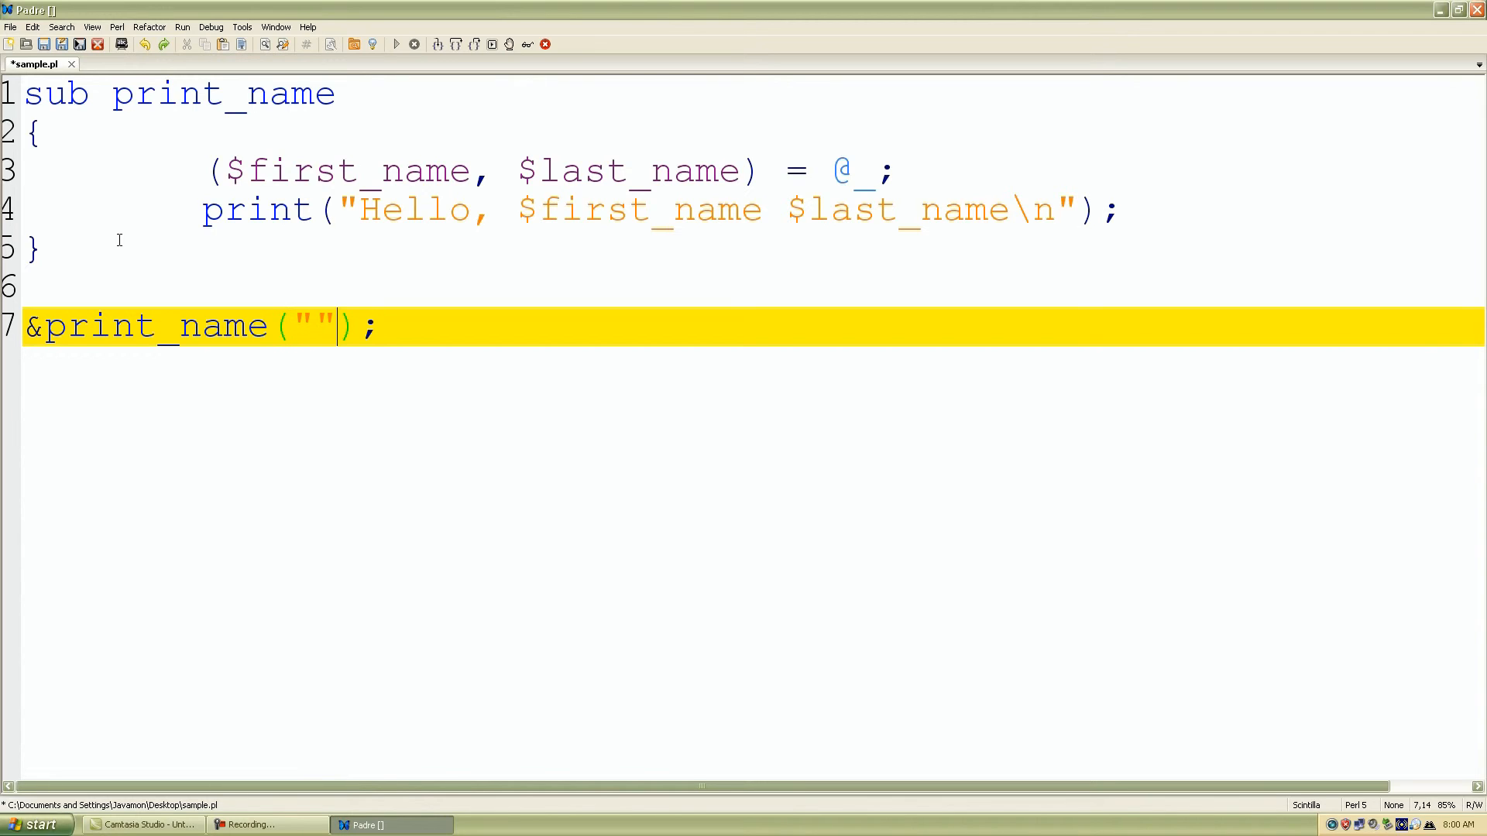
text(Vict)
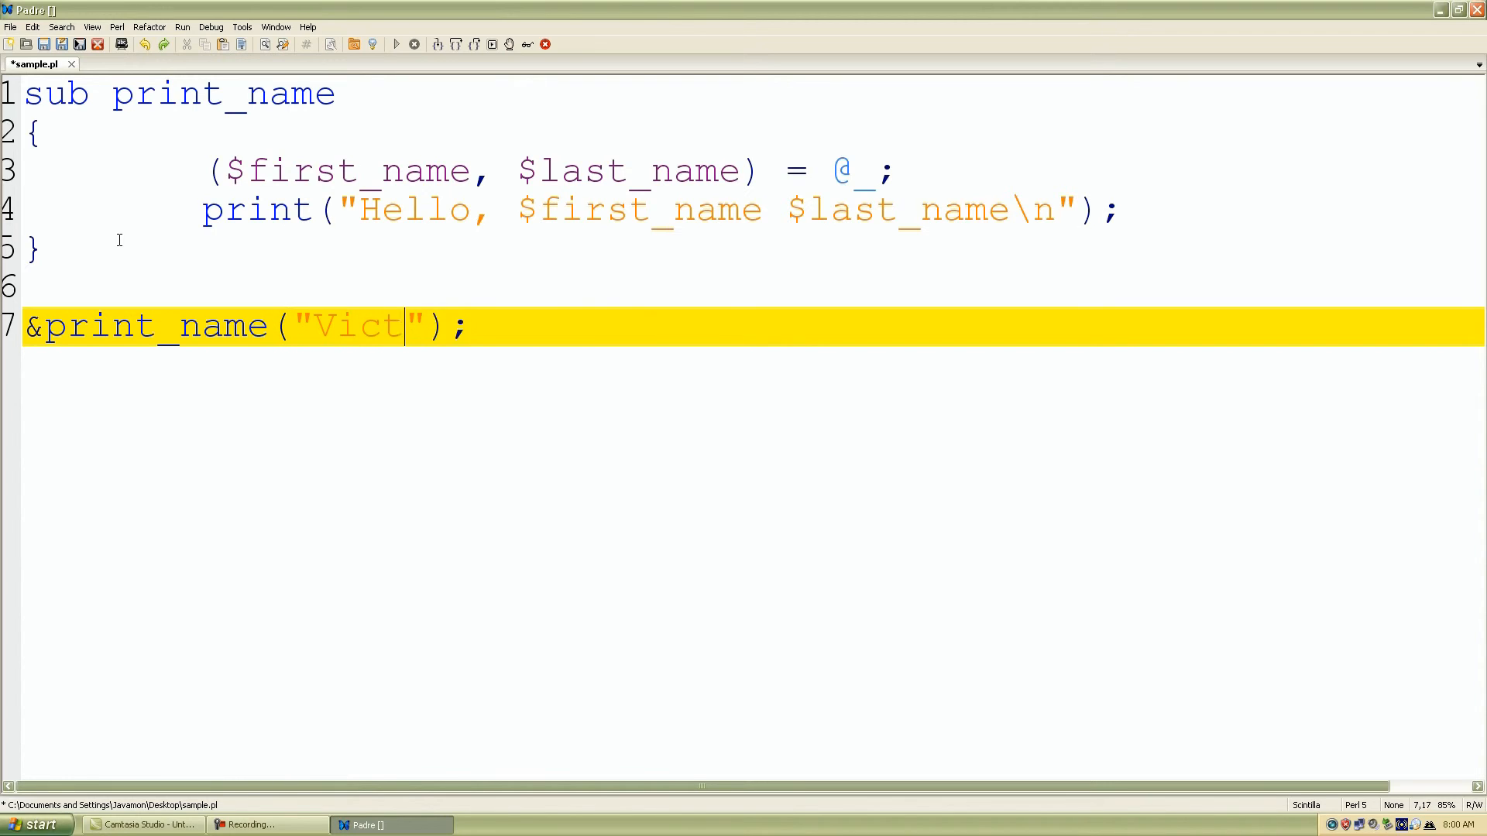
text(or",)
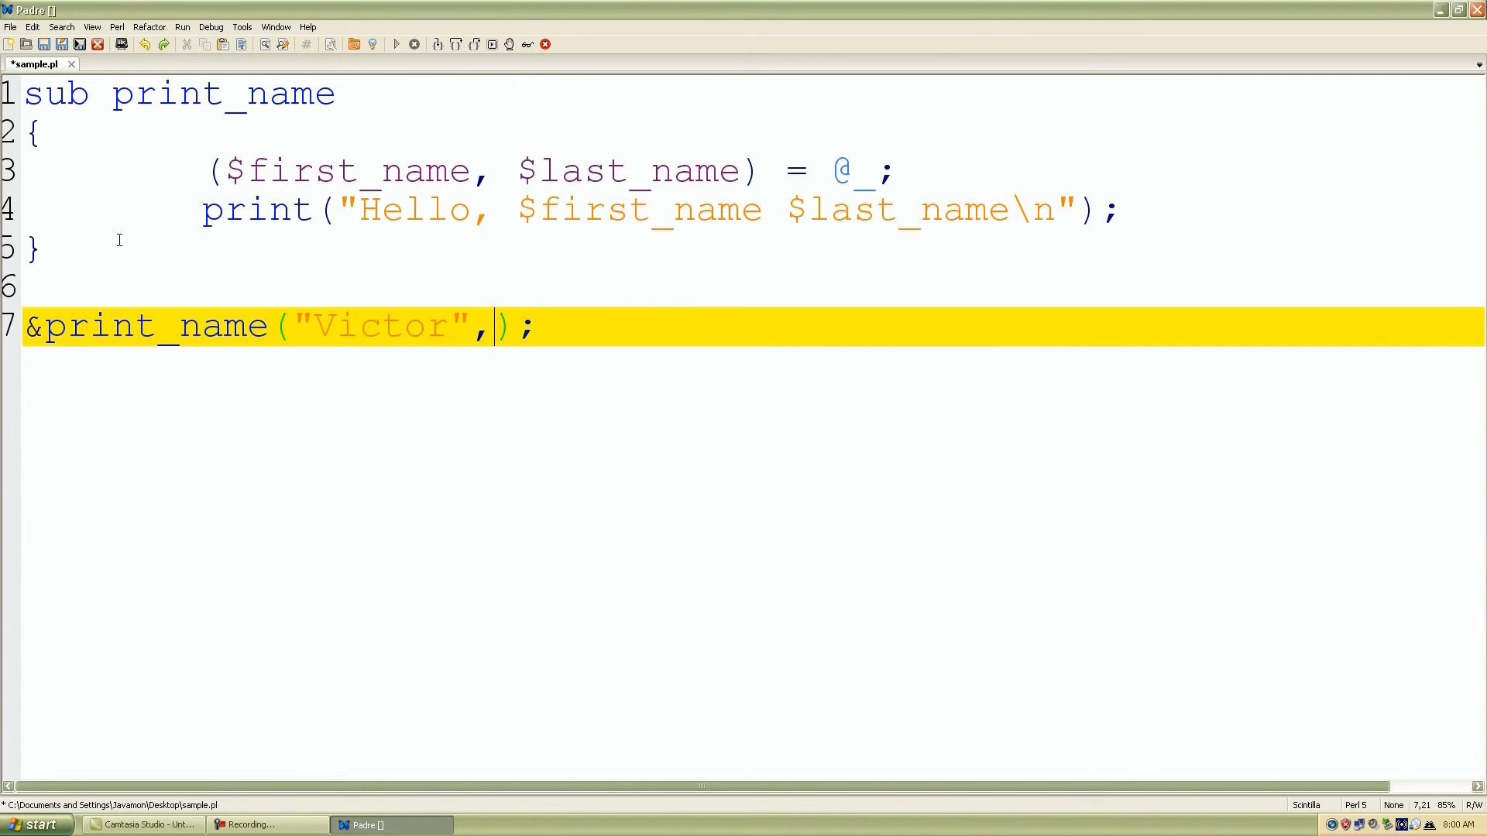
text(Davis)
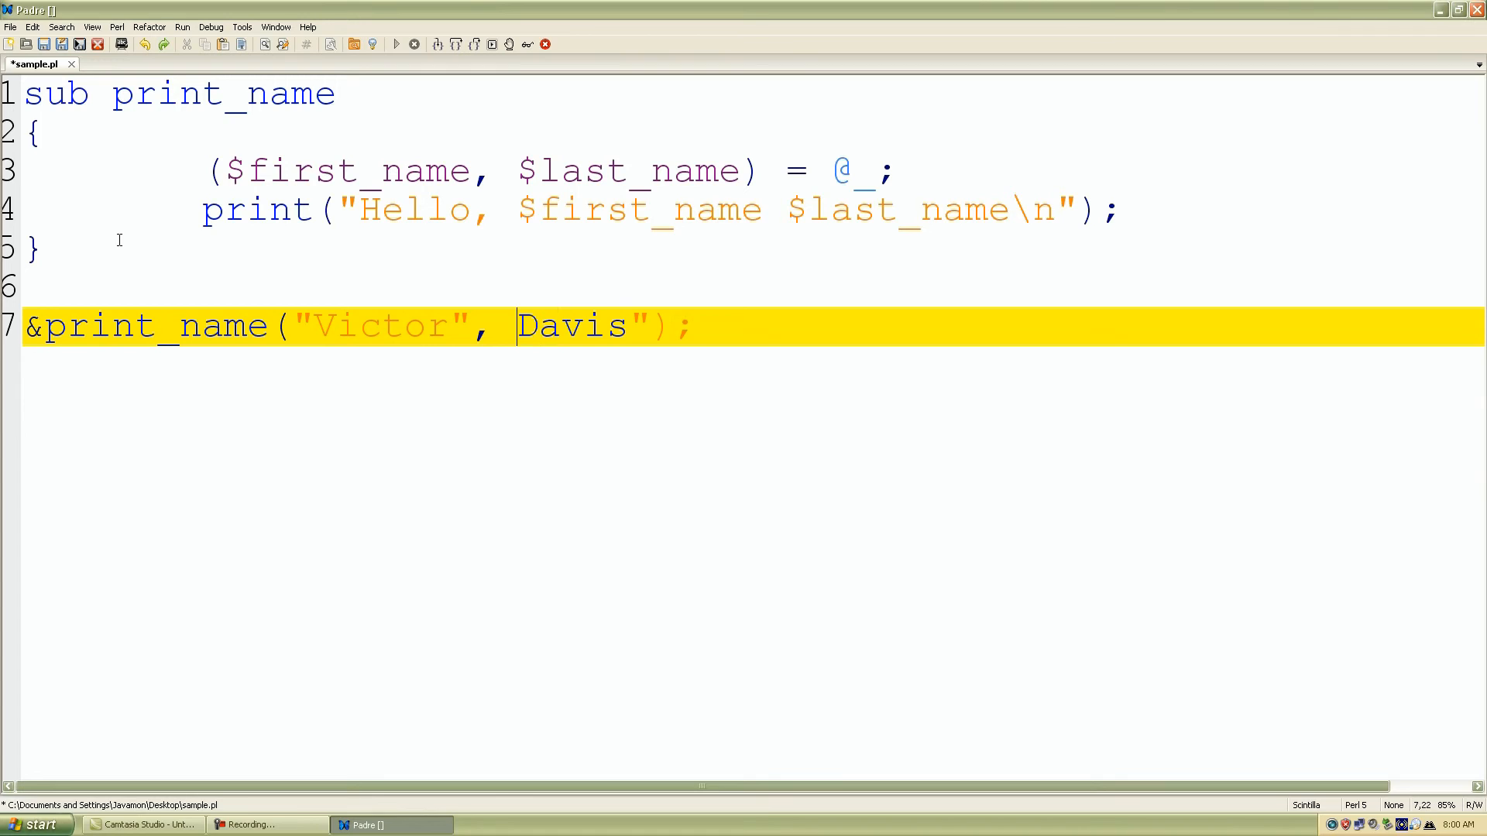
text(")
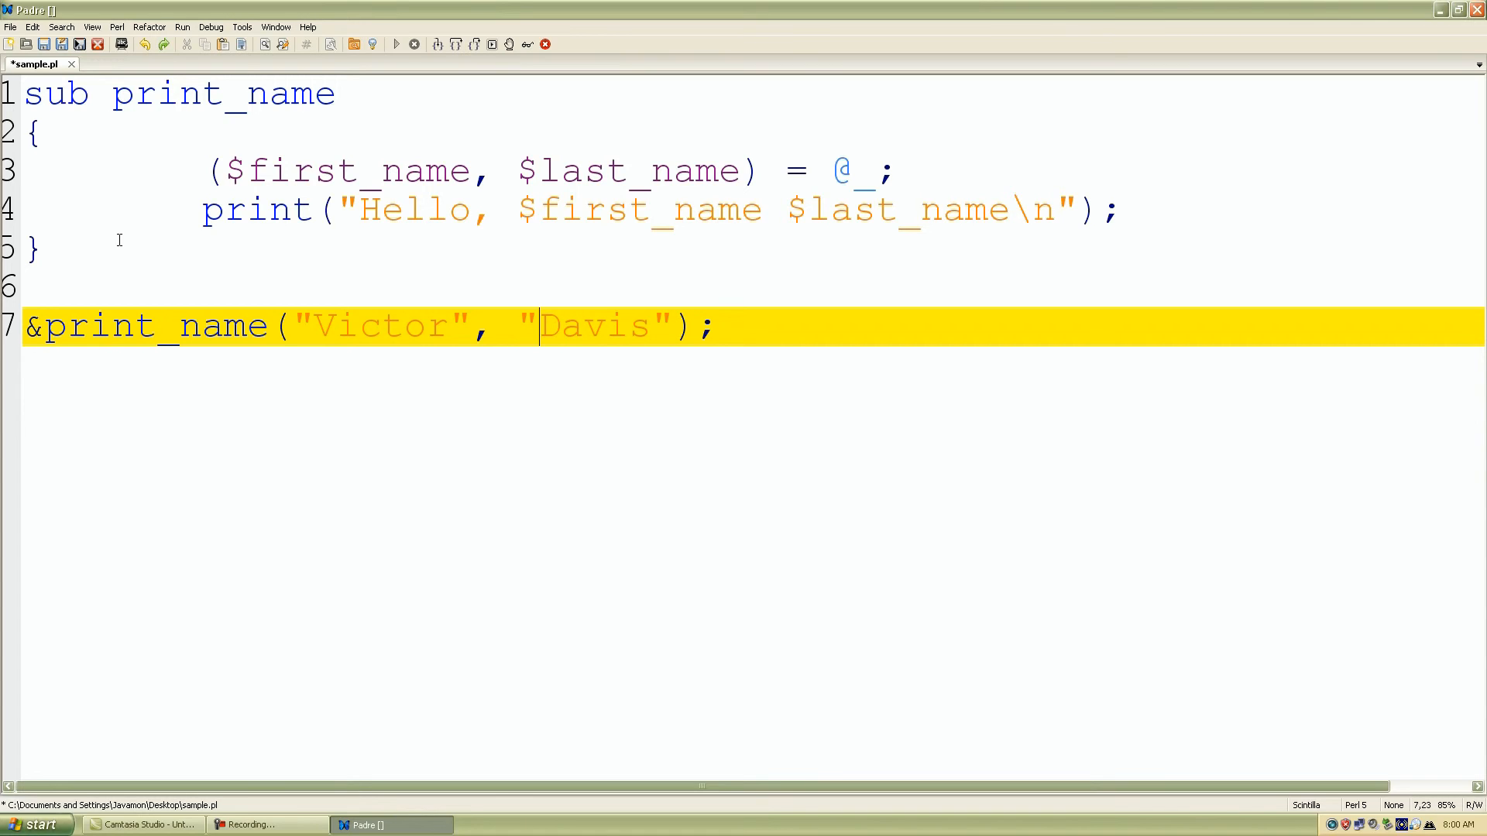
mouse_move(344, 377)
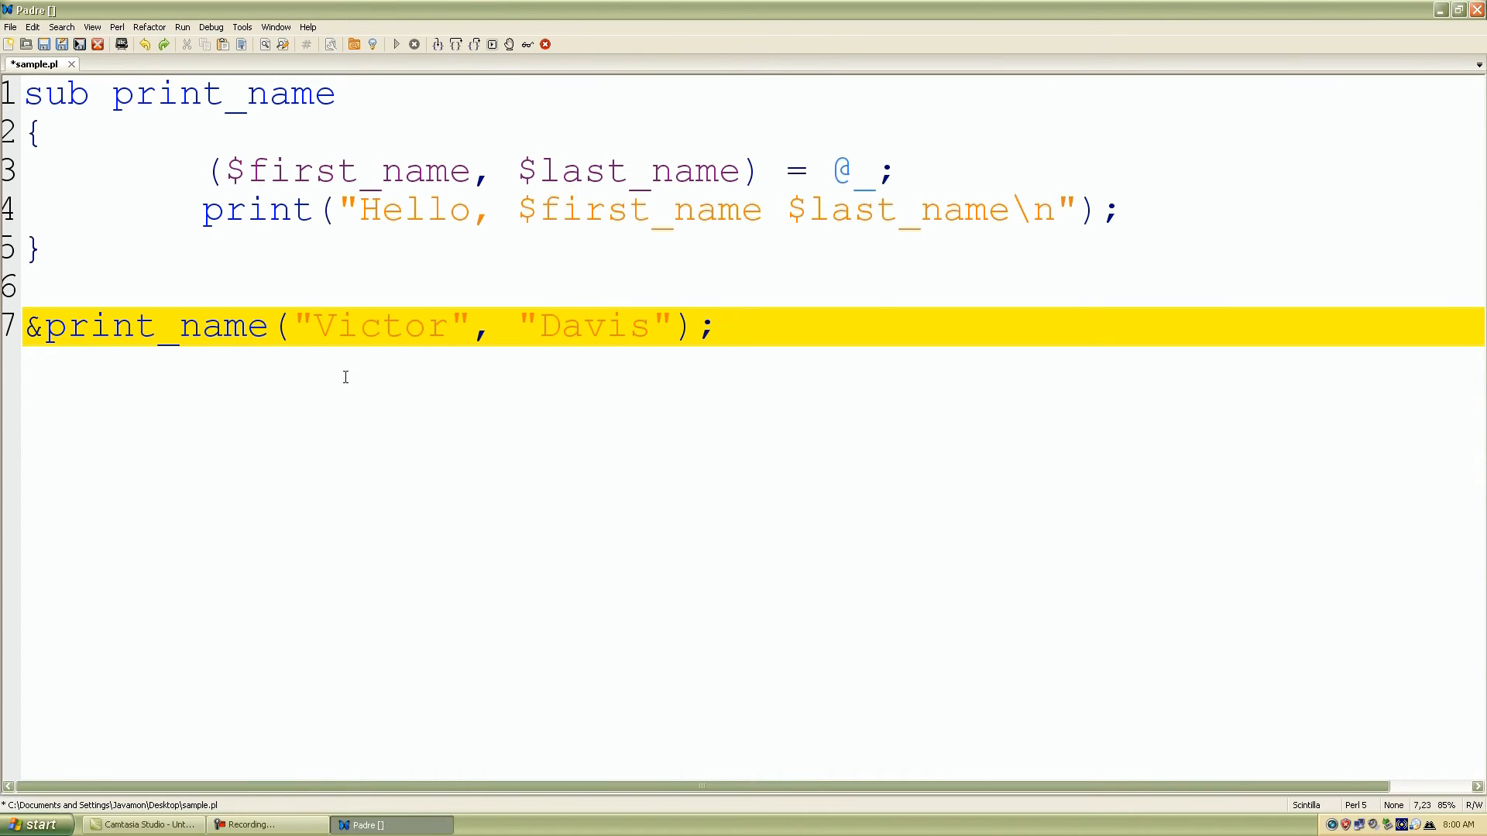
mouse_move(331, 358)
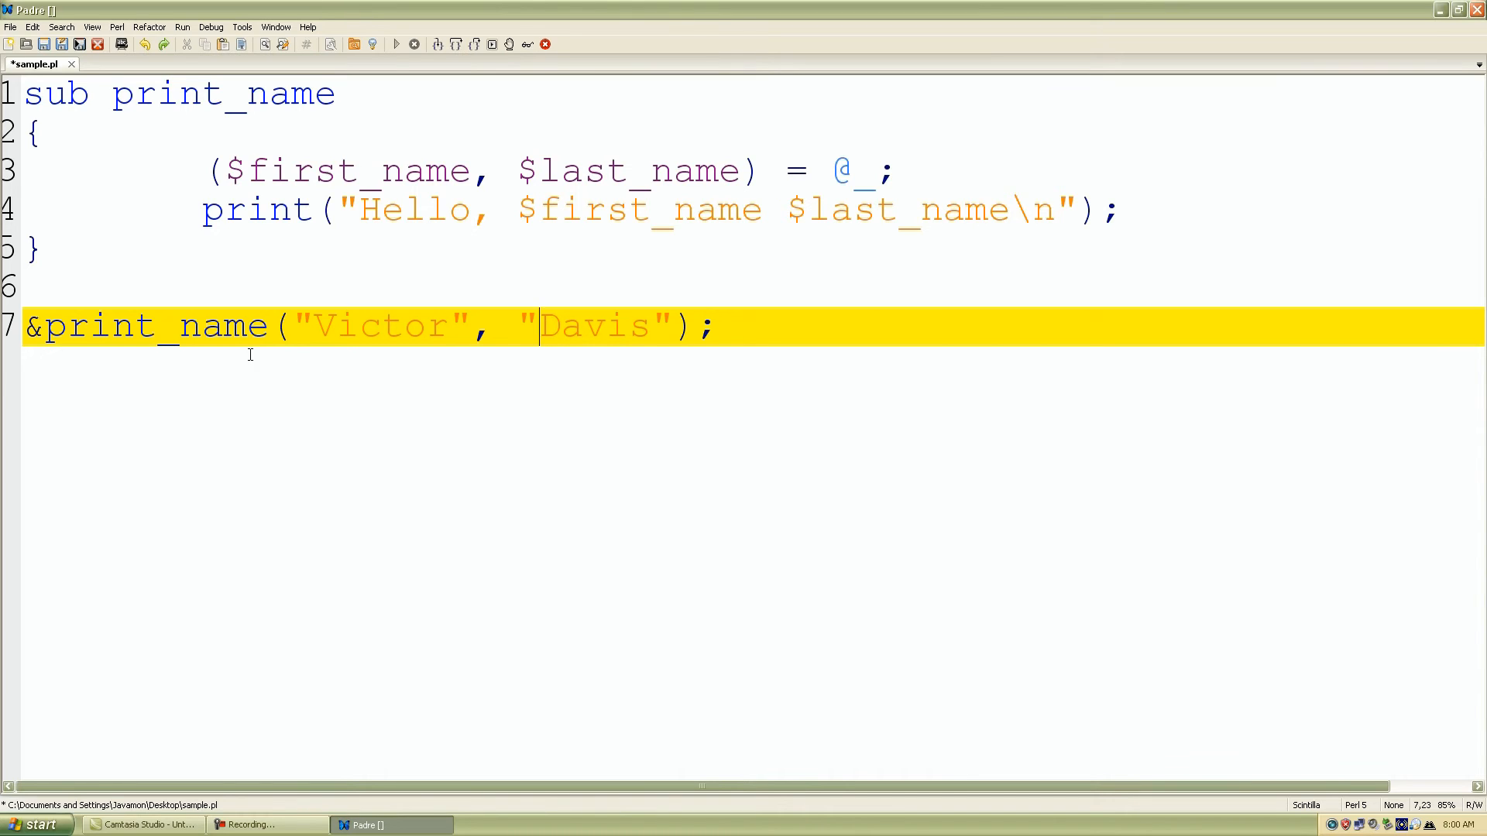
mouse_move(301, 343)
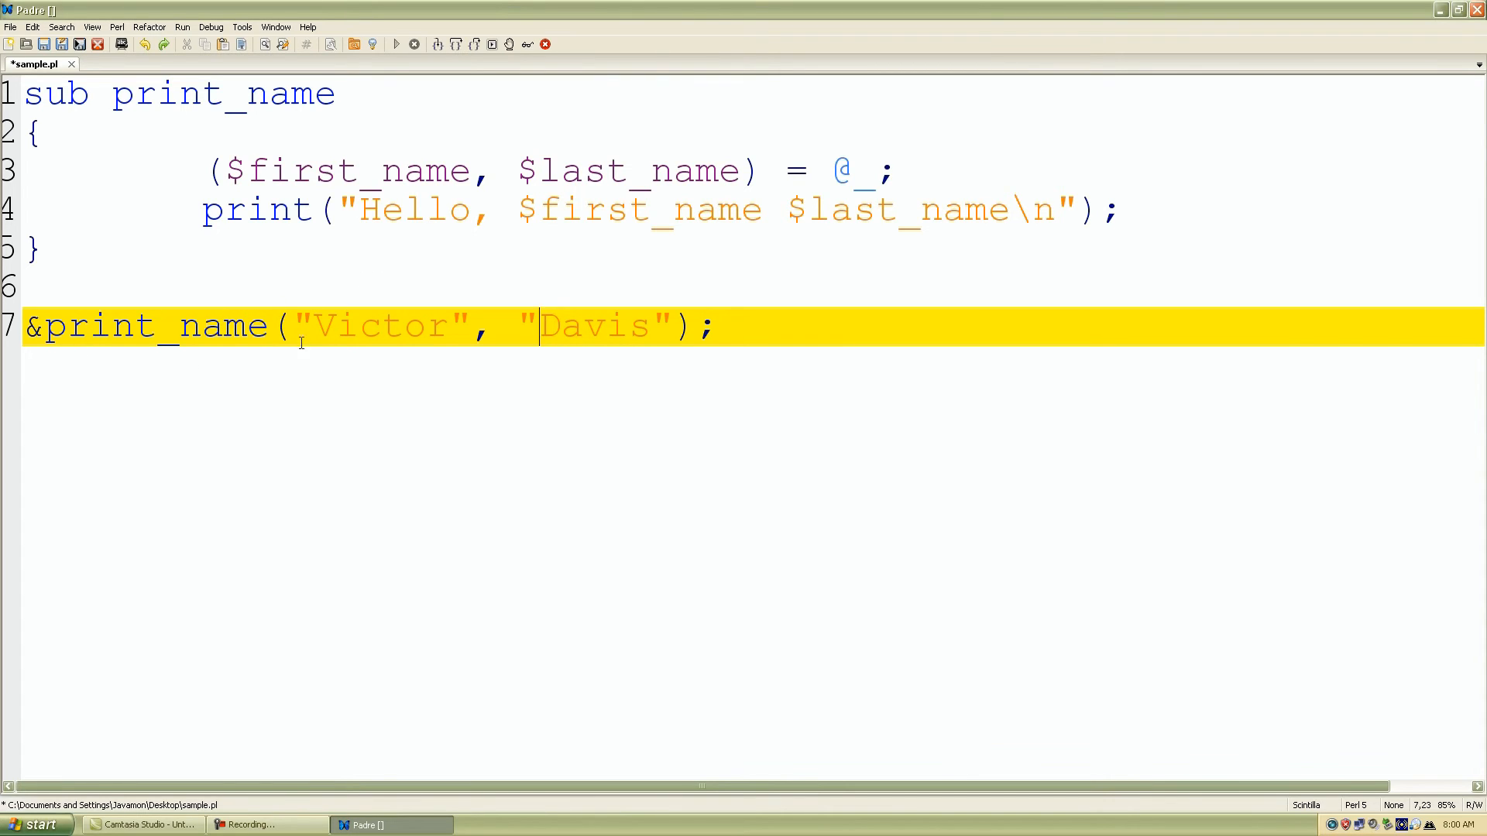
mouse_move(722, 367)
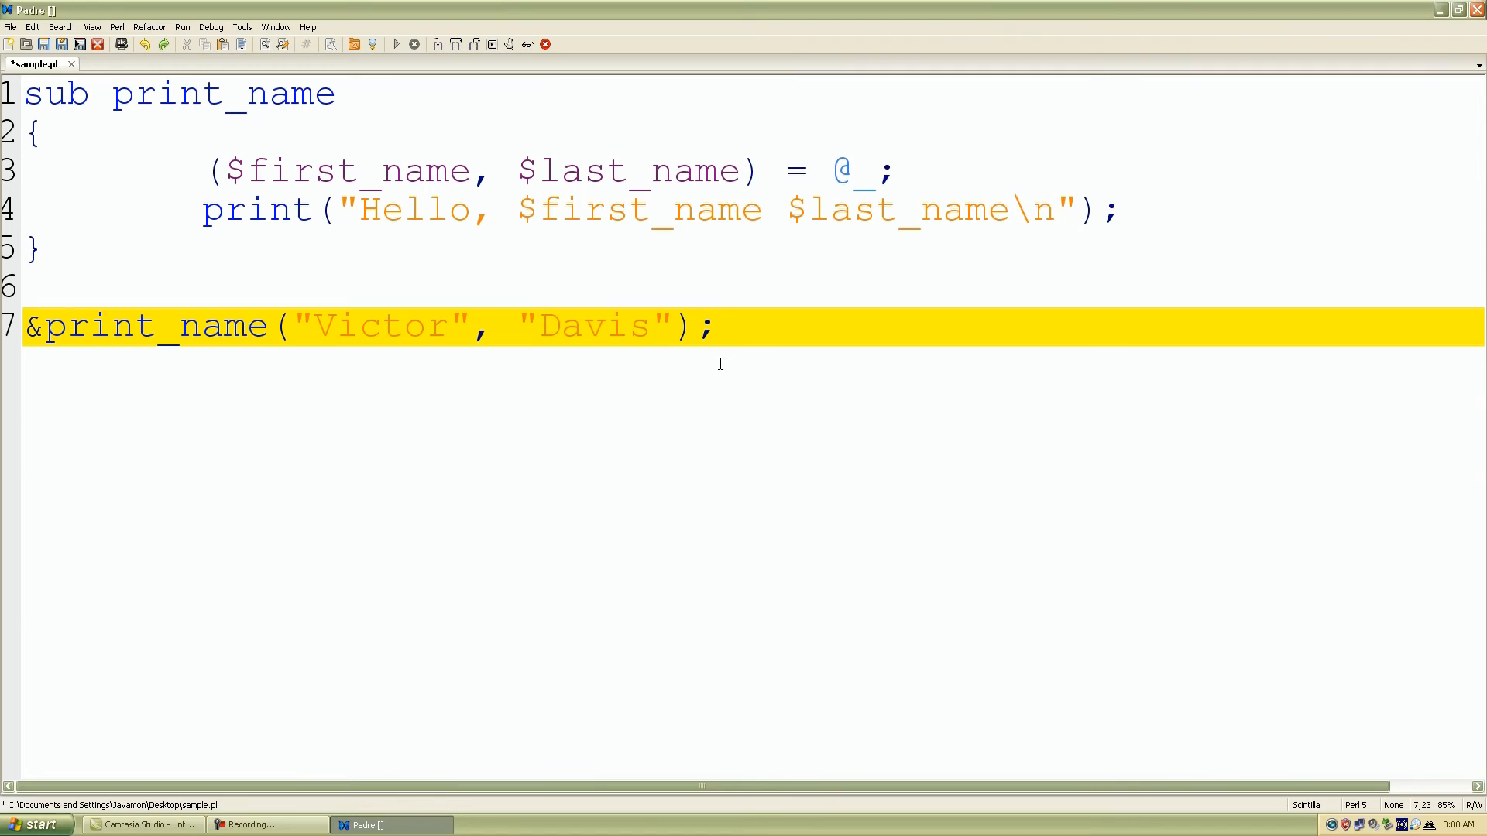
mouse_move(634, 376)
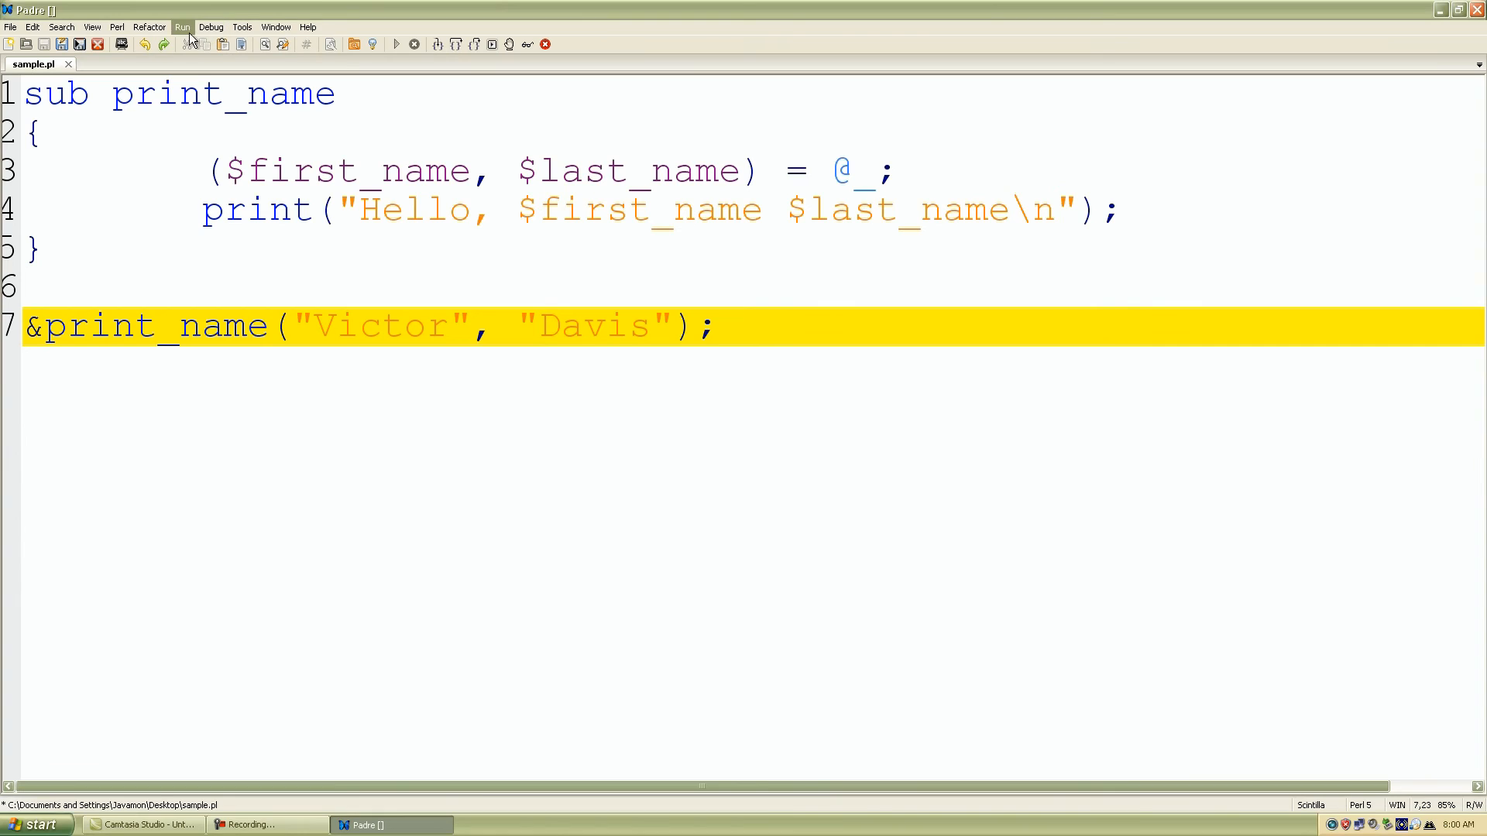
Run sample.pl via Run > Run Script so the console prints 'Hello, Victor Davis'.
click(181, 27)
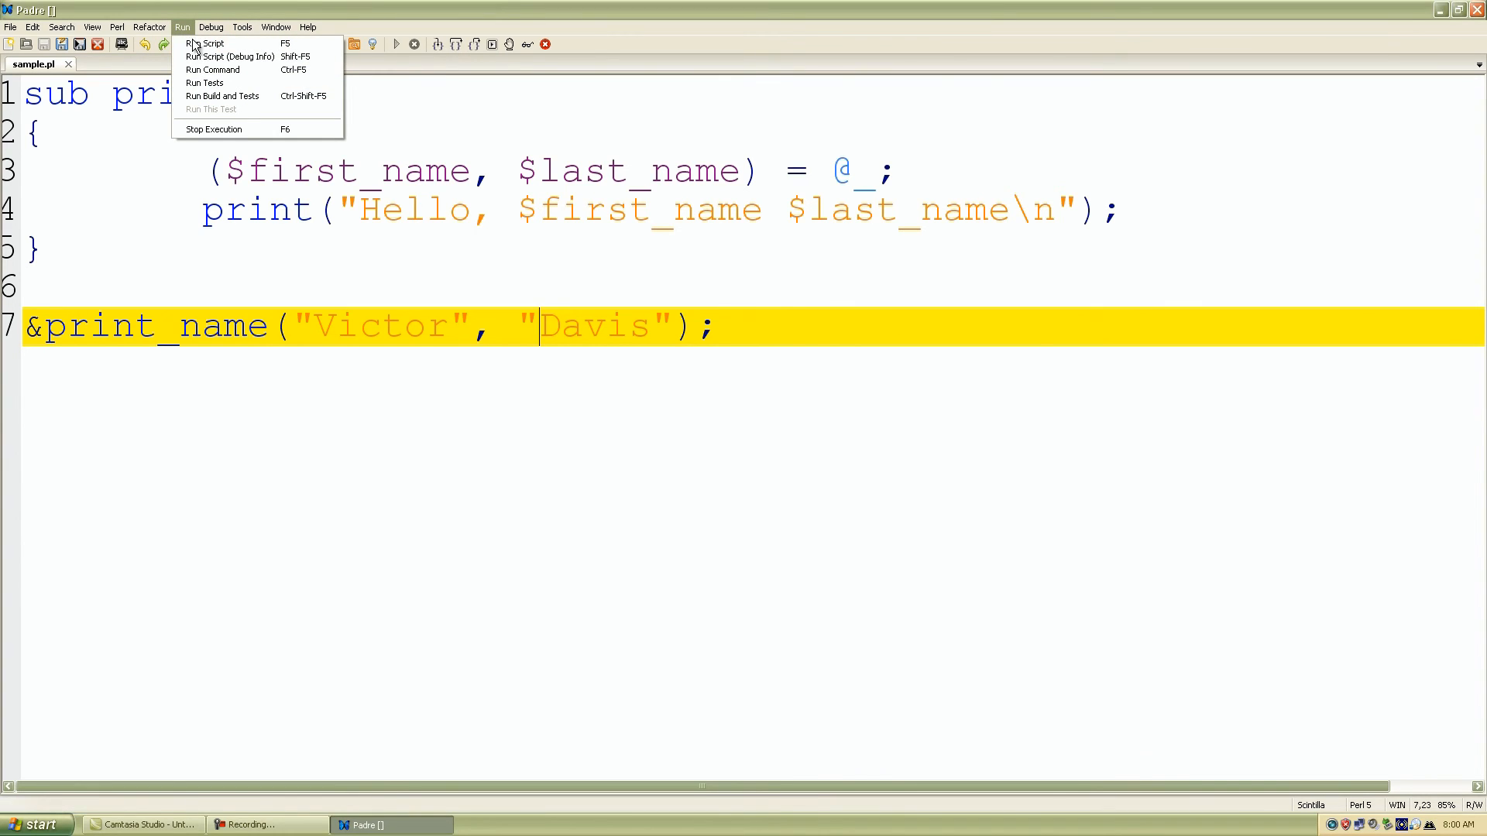
mouse_move(206, 43)
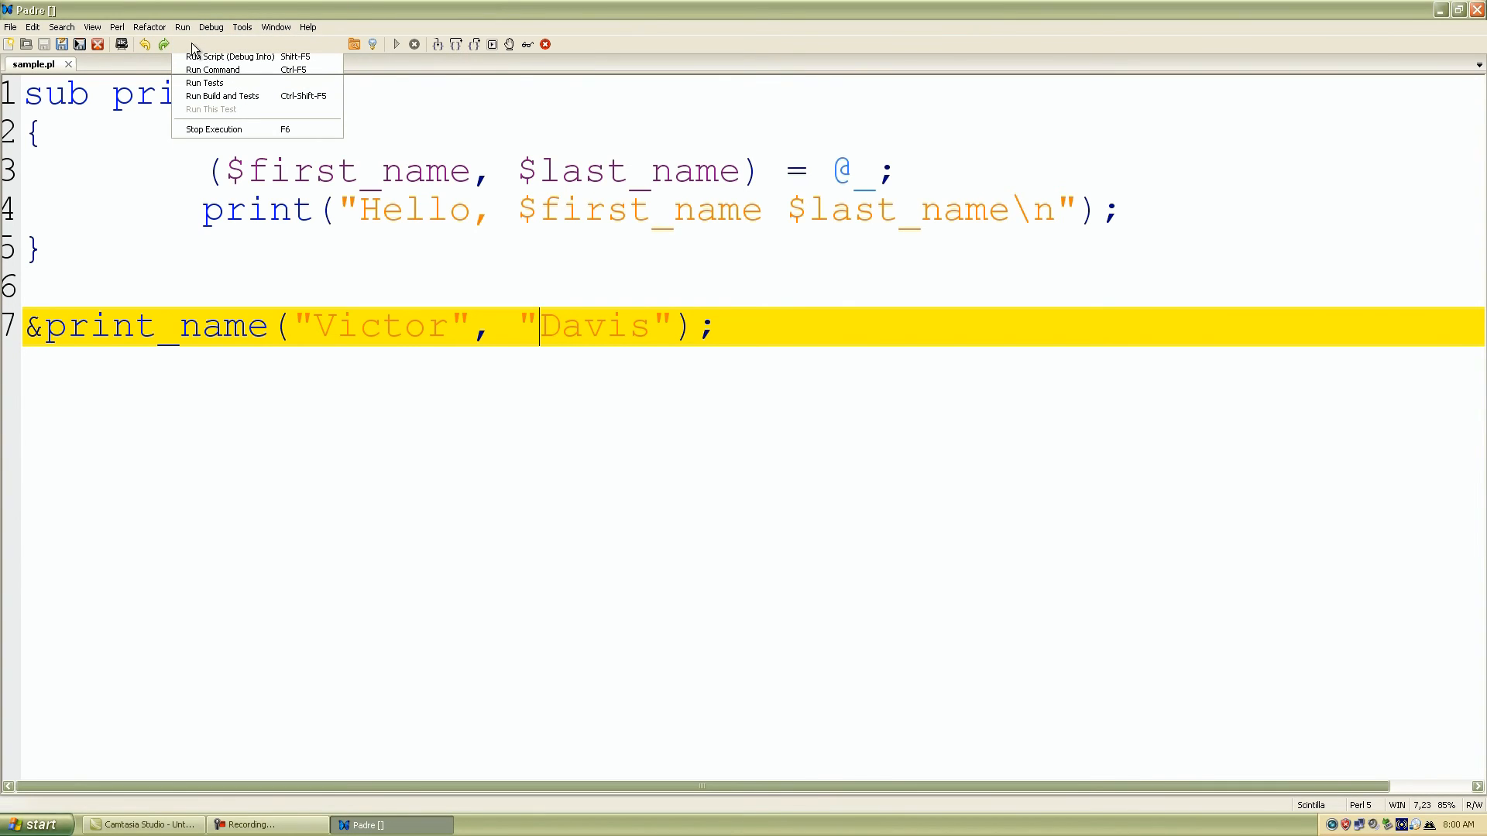
click(226, 56)
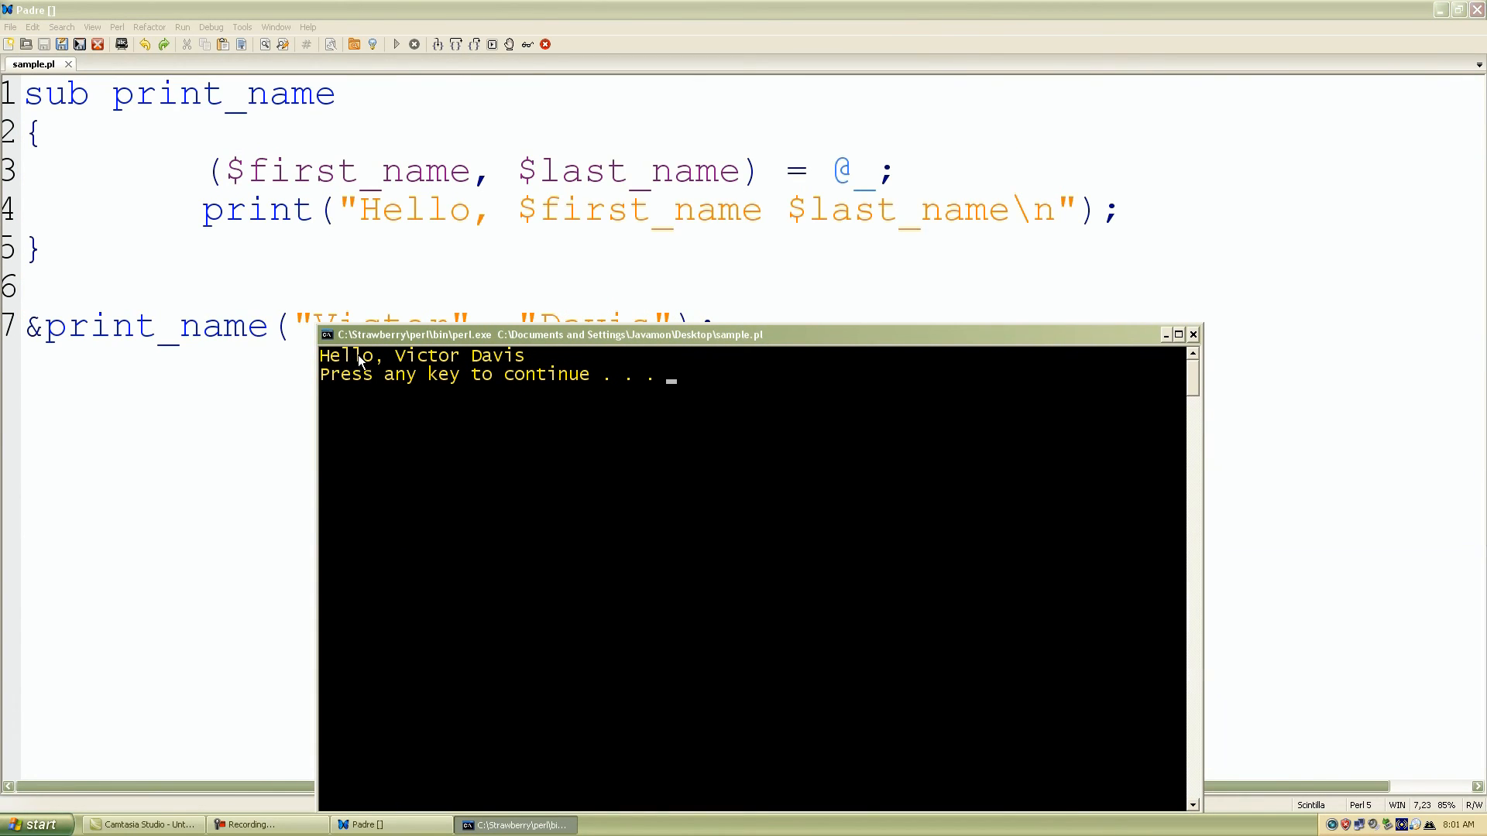
mouse_move(1146, 407)
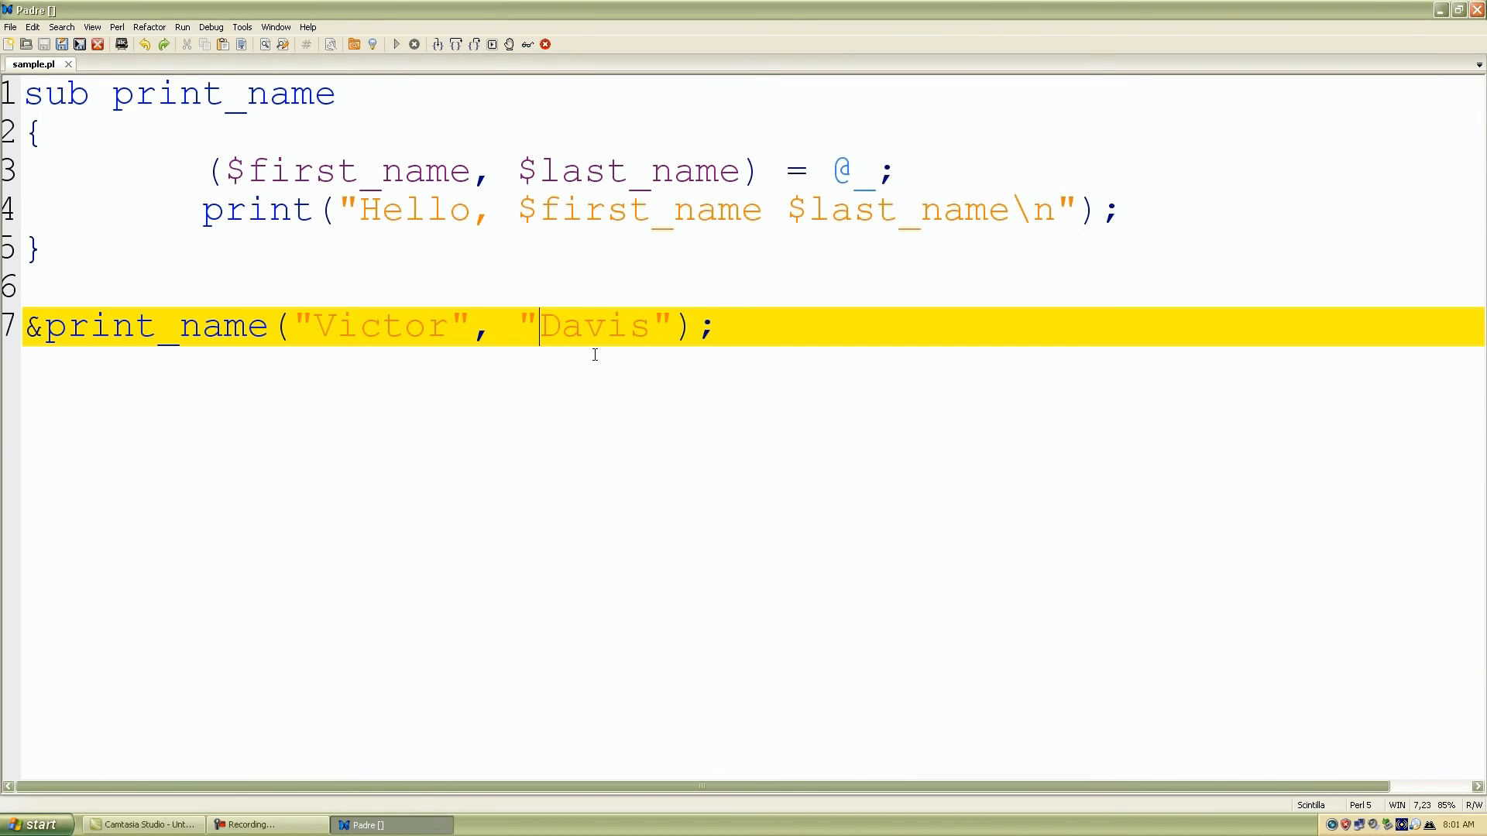
mouse_move(521, 334)
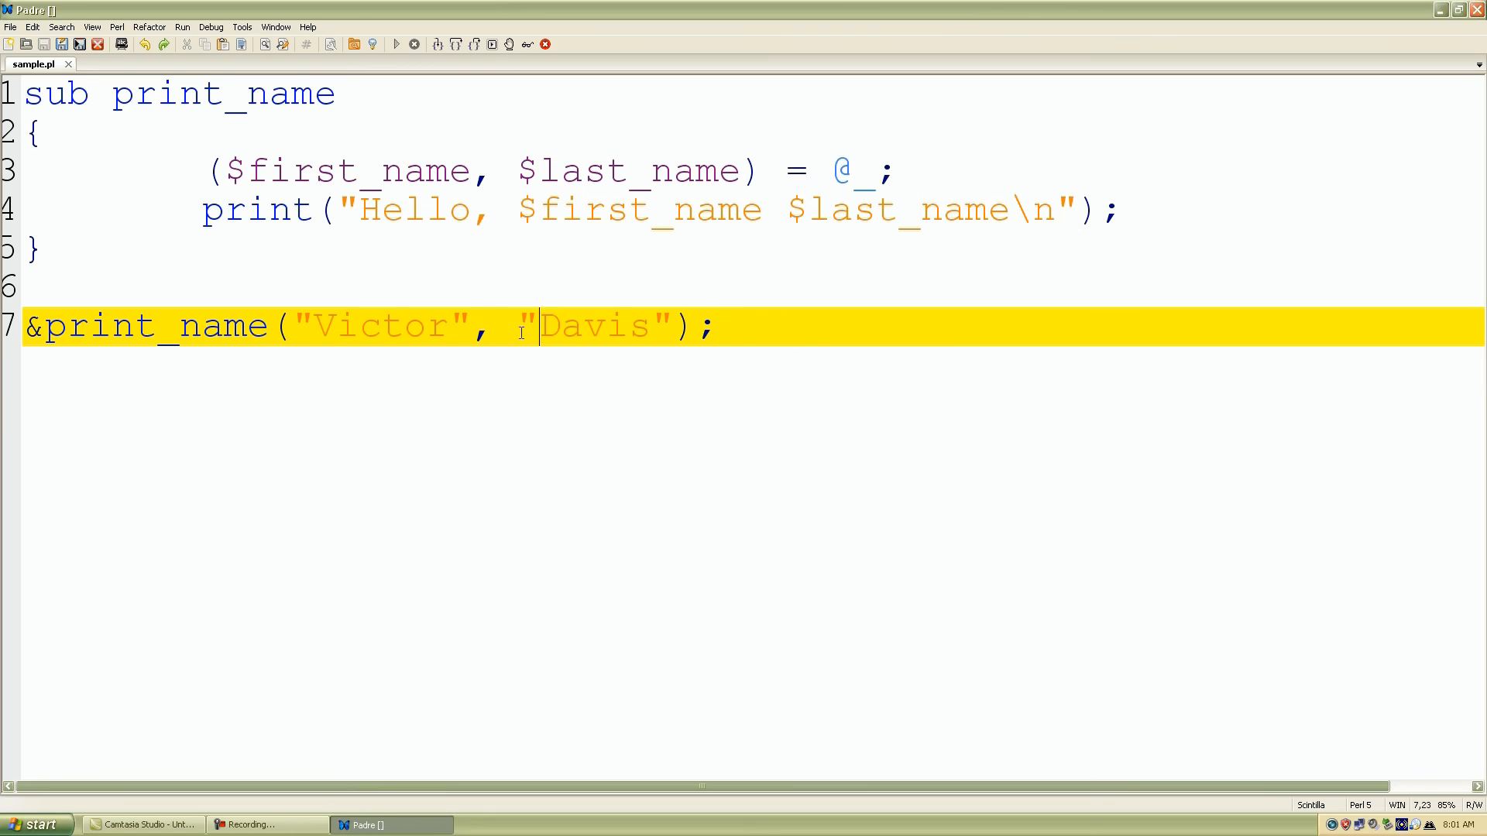
mouse_move(454, 285)
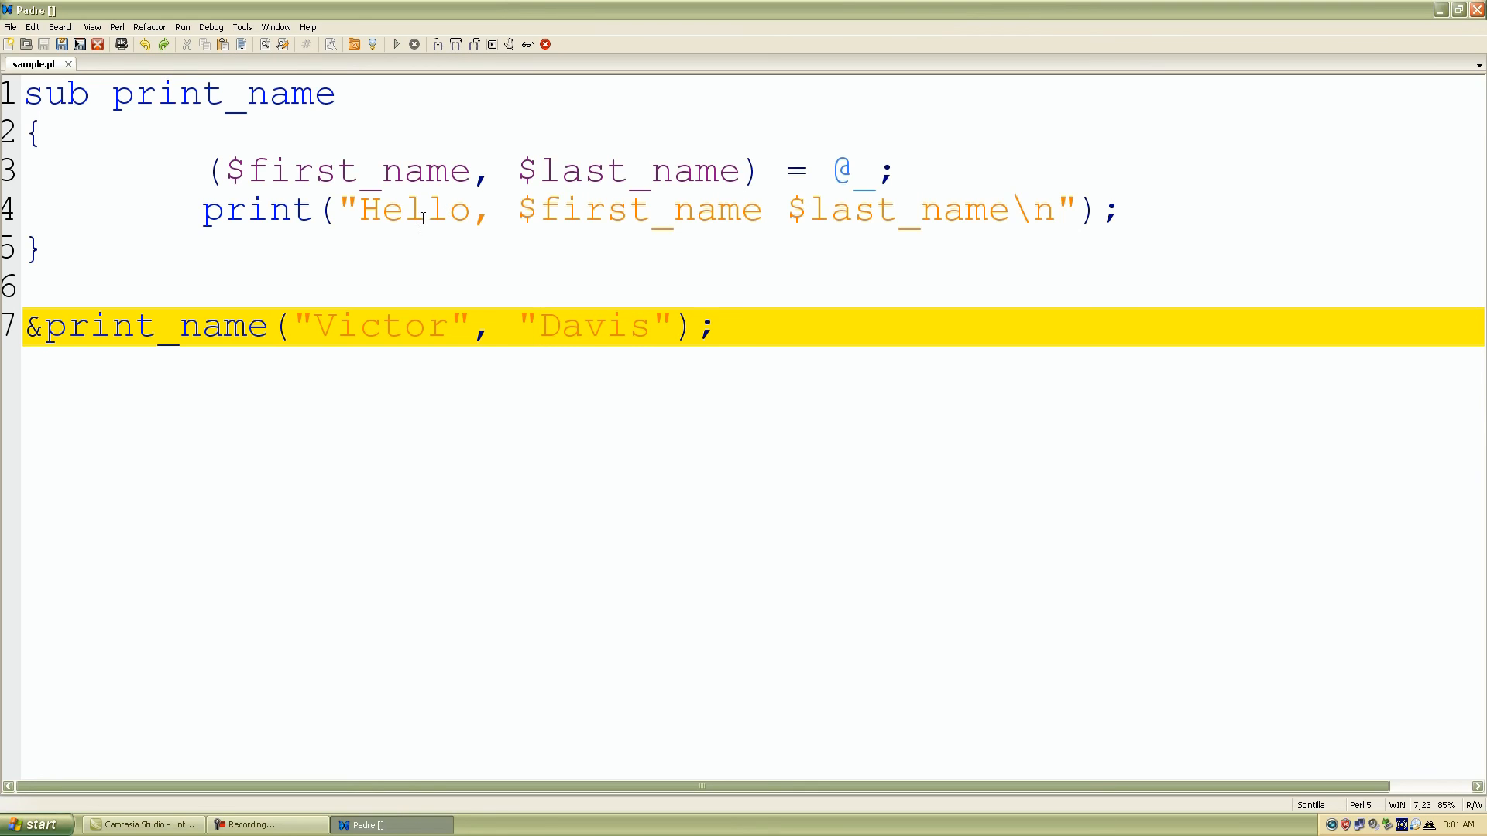
mouse_move(510, 218)
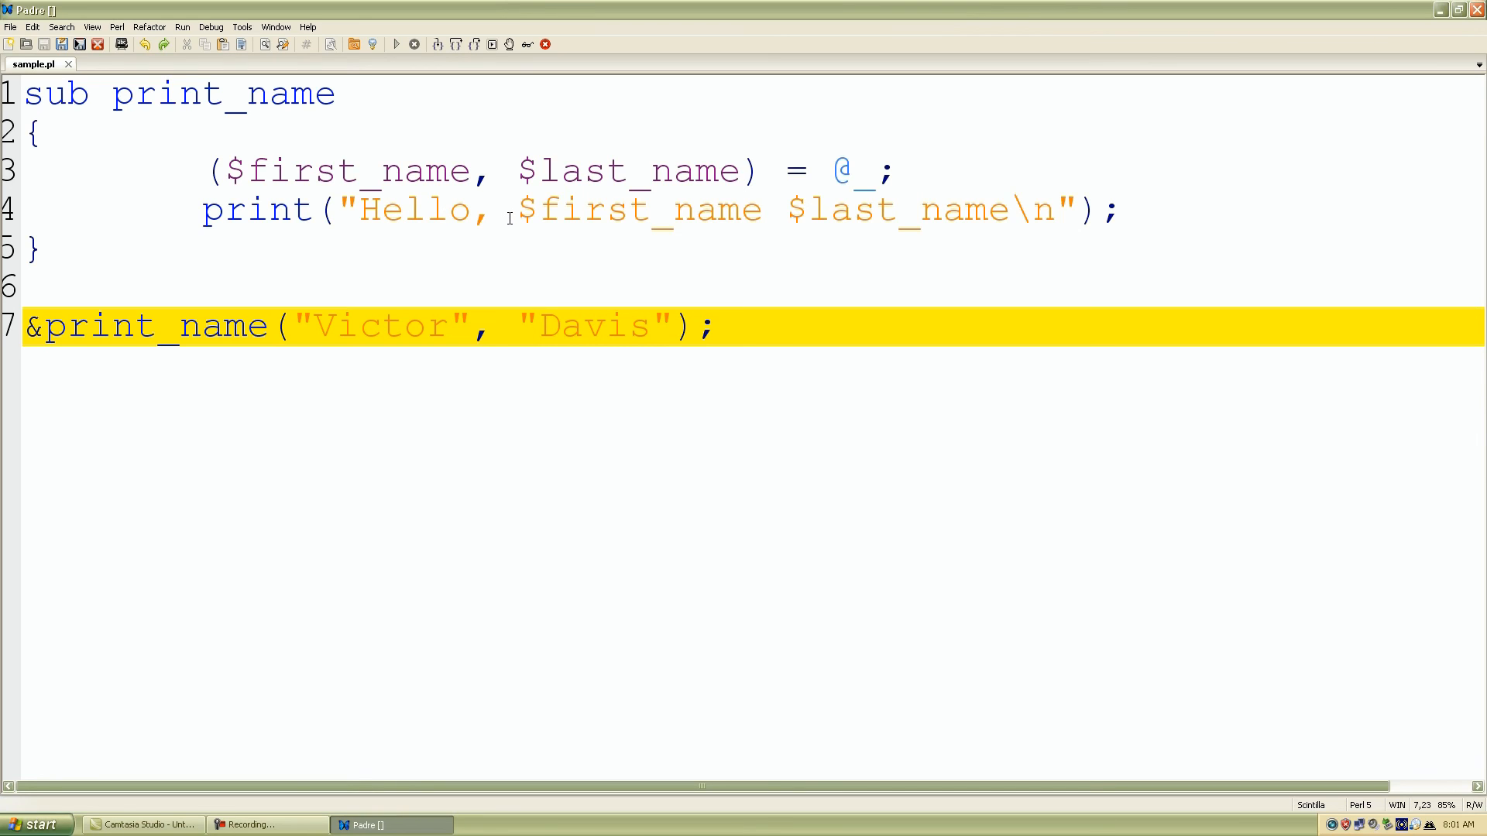